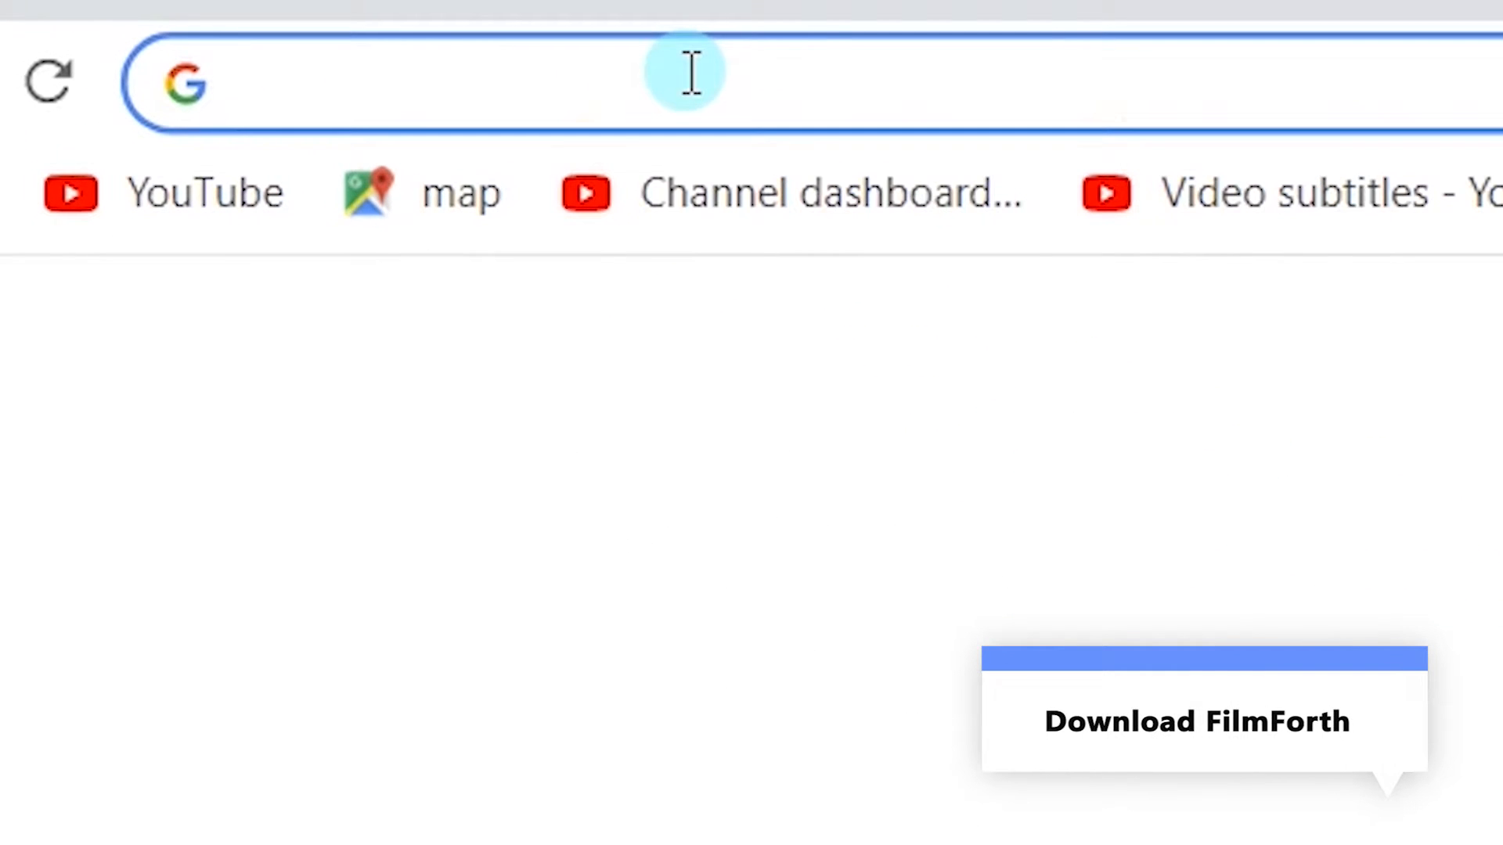
- Find FilmForth via a 'film' search, launch it from the Microsoft Store, and import the beach clip
{"action": "type", "text": "film"}
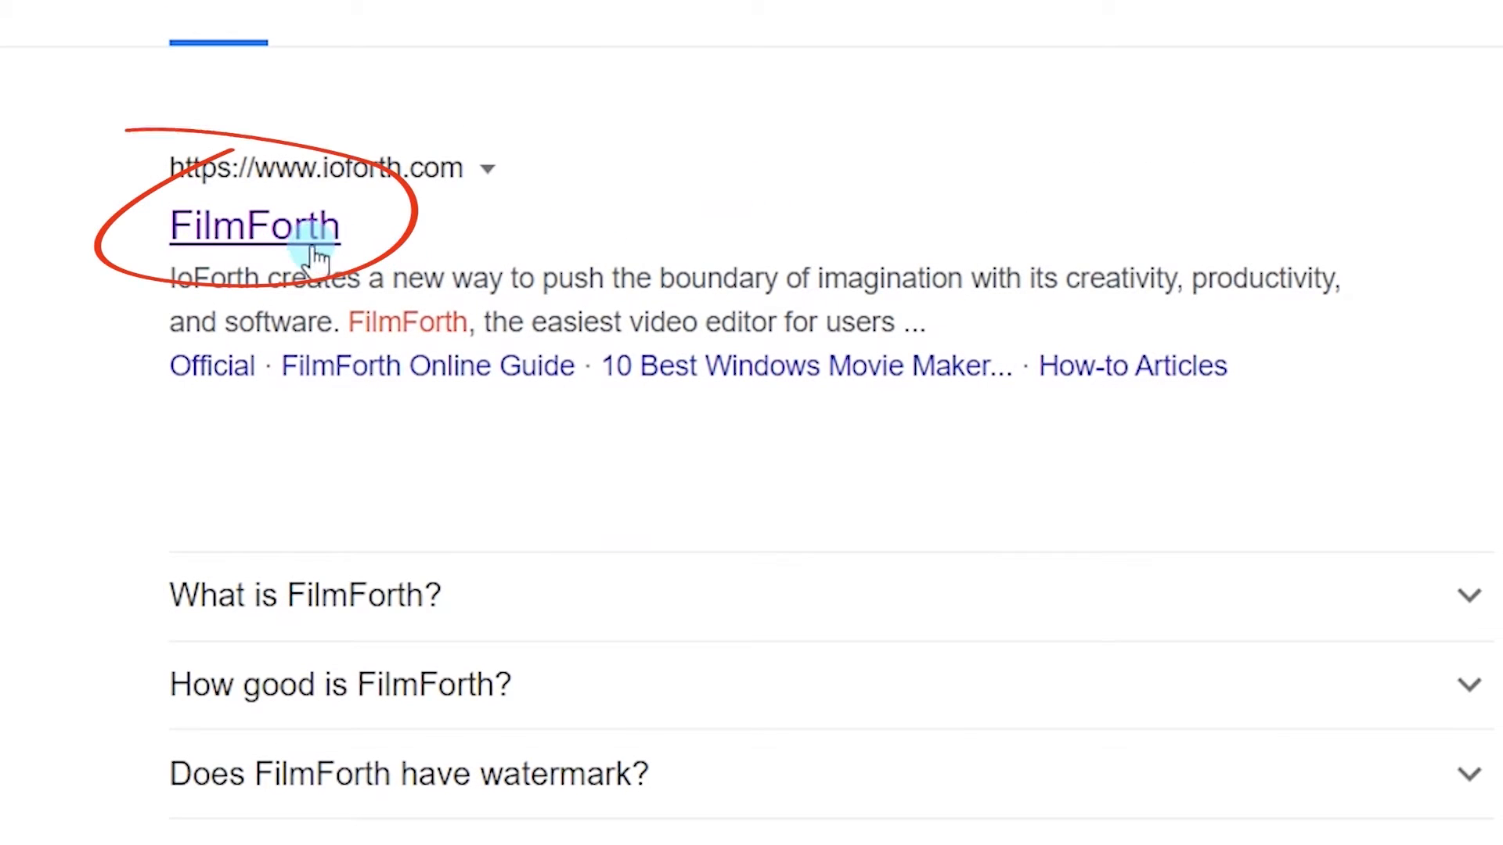
{"action": "left_click", "coordinate": [253, 225]}
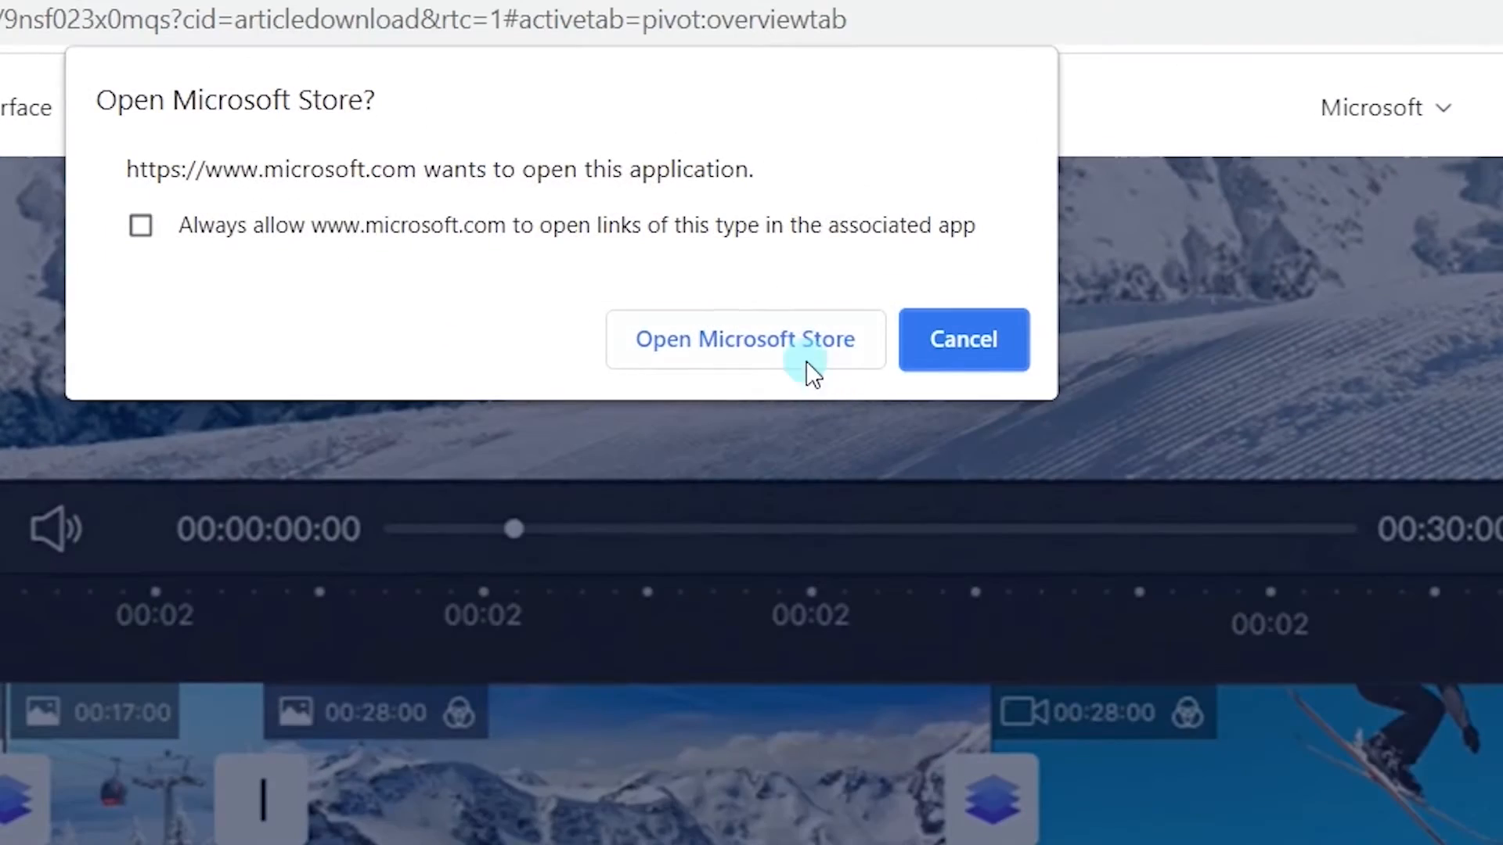
{"action": "left_click", "coordinate": [745, 339]}
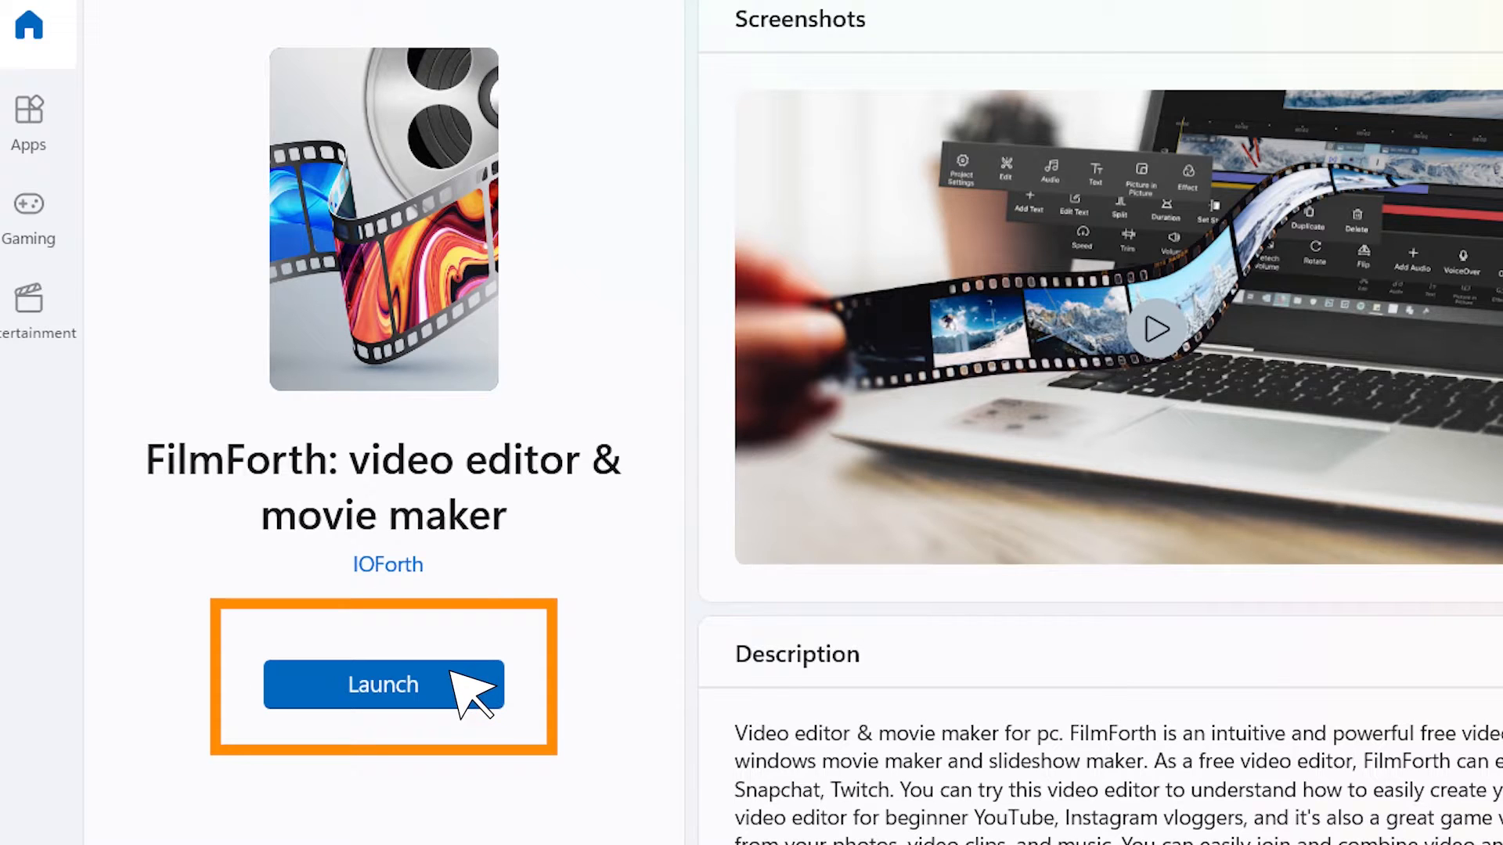
{"action": "left_click", "coordinate": [383, 686]}
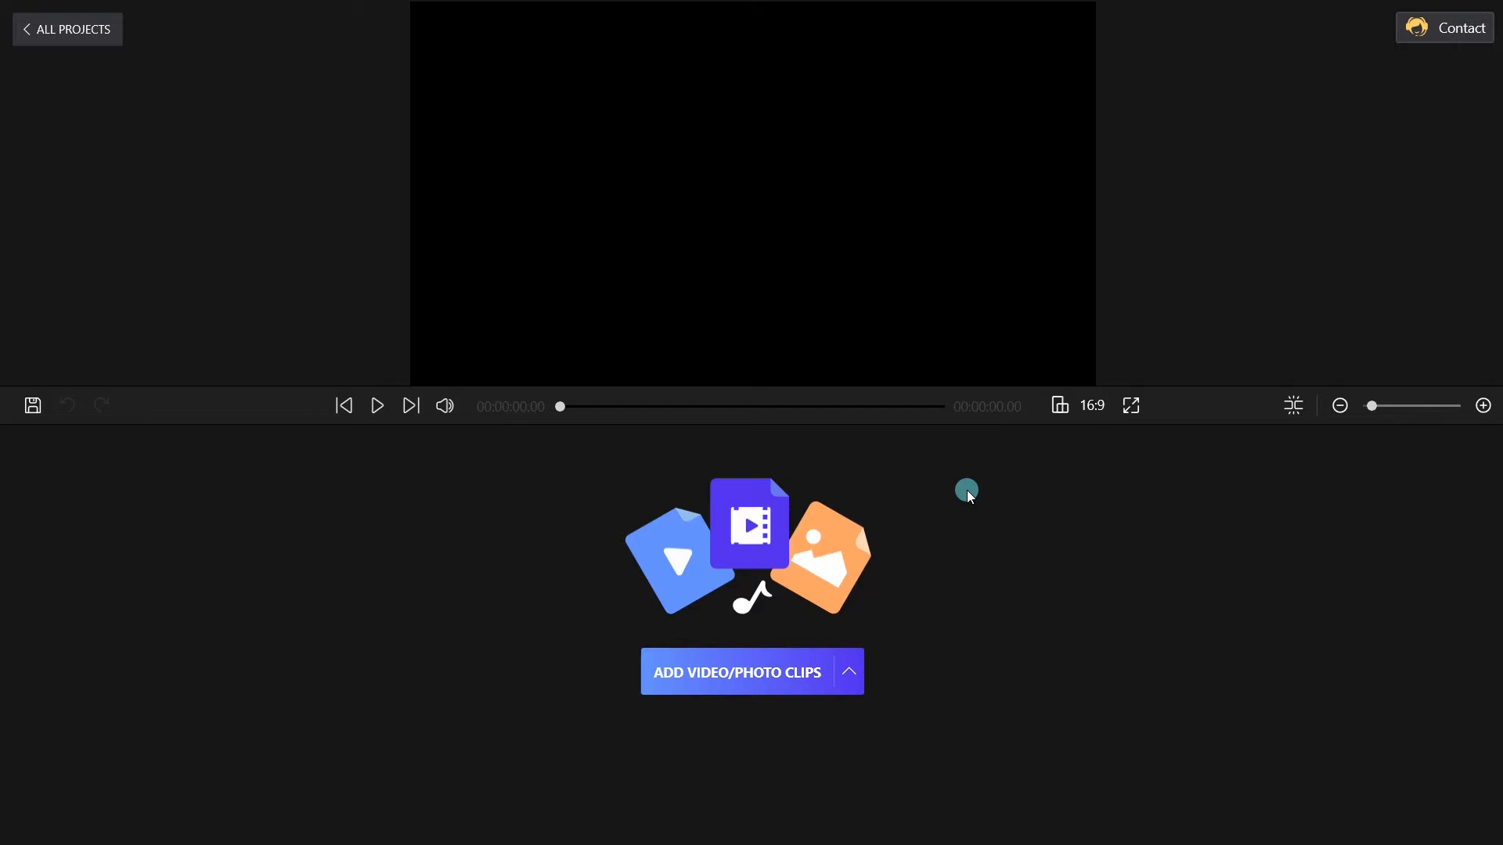
{"action": "left_click", "coordinate": [735, 672]}
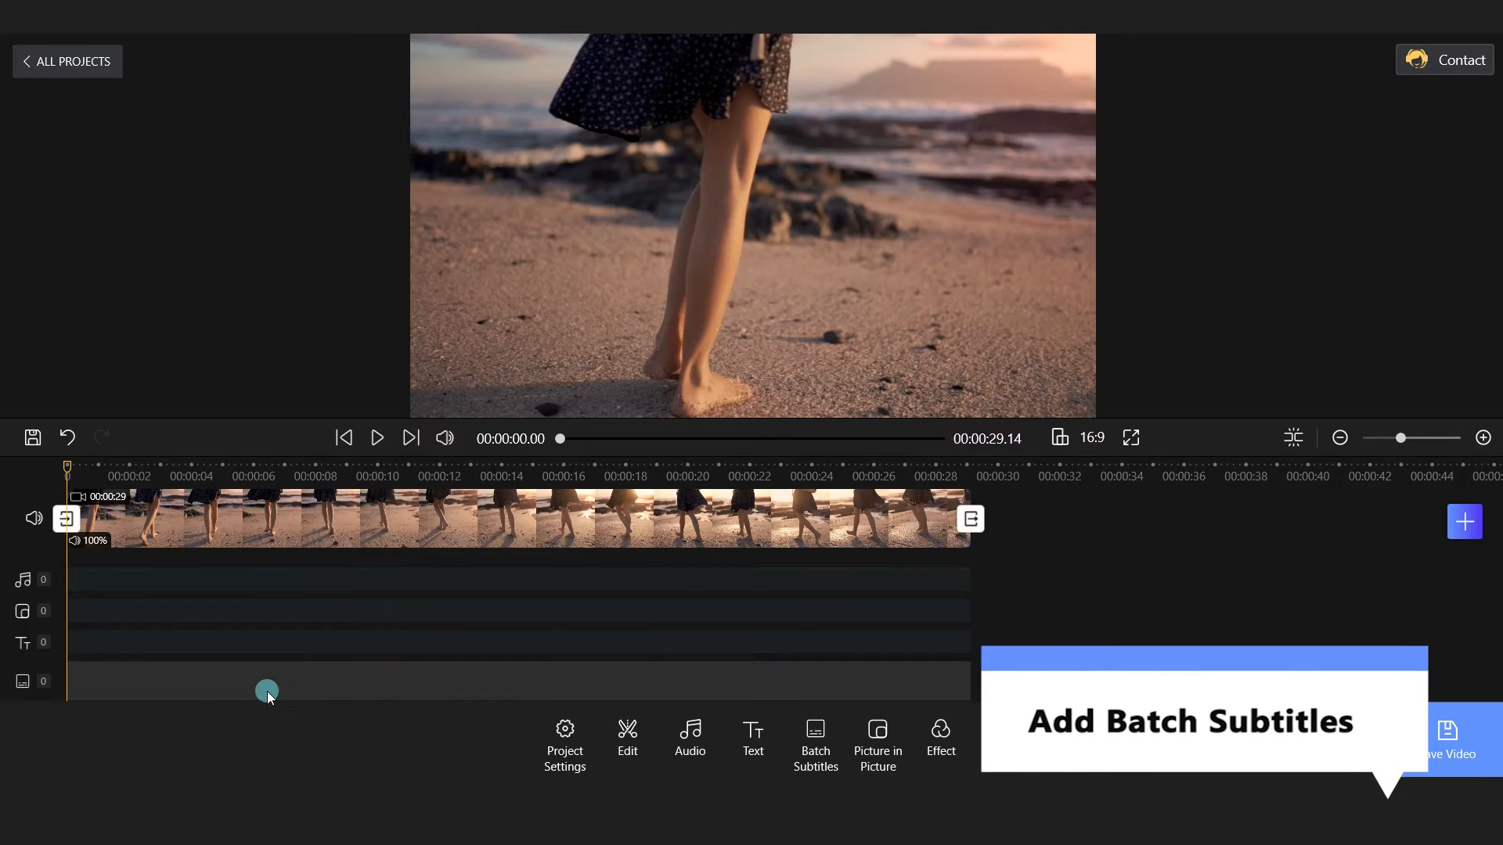
- Add the batch subtitle 'to the world you may be one person' ending at 0:0:3.50
{"action": "left_click", "coordinate": [816, 738]}
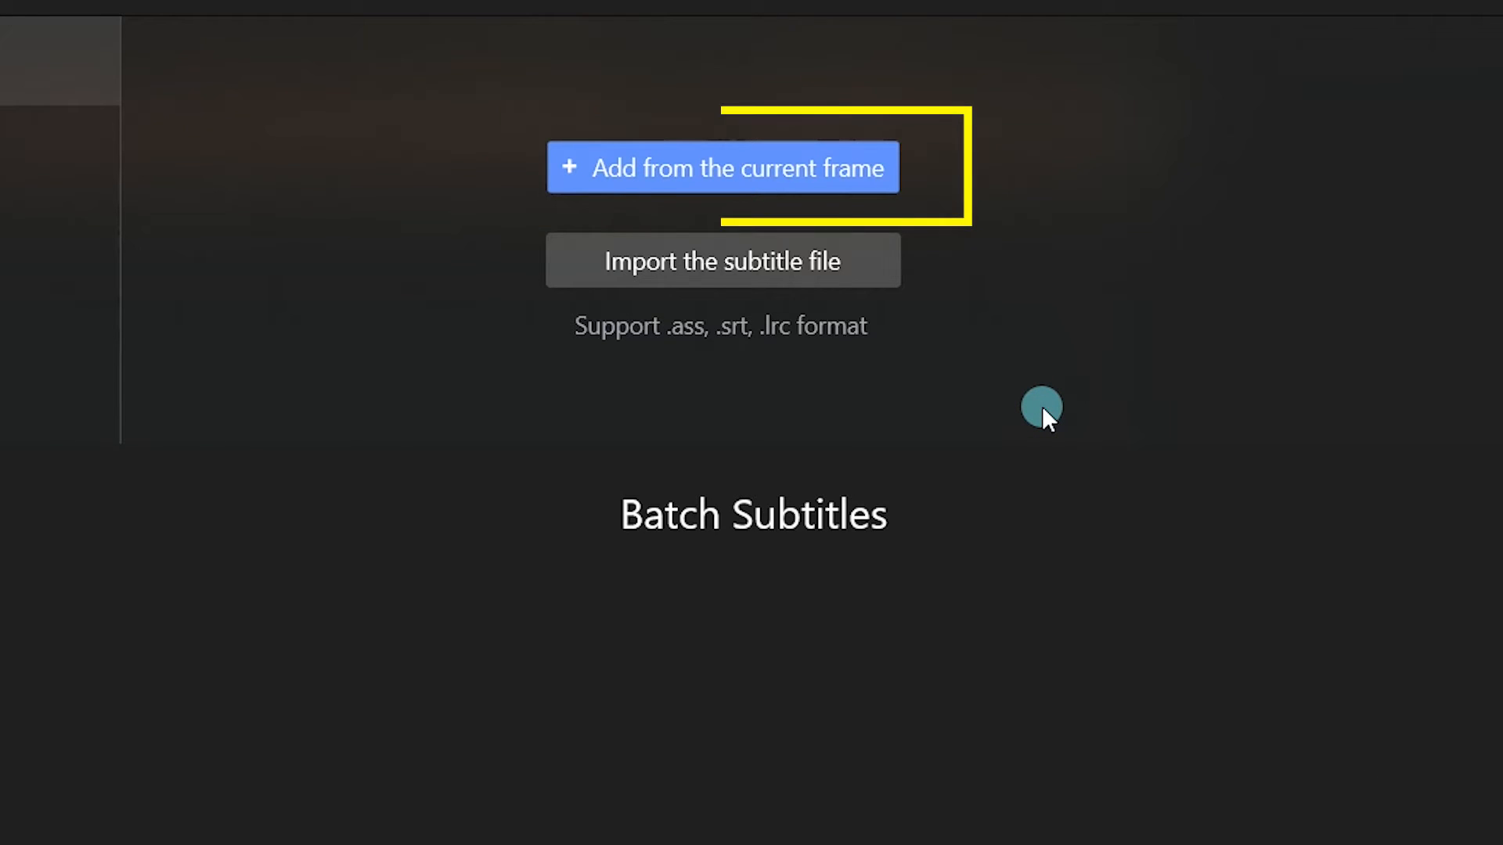
{"action": "left_click", "coordinate": [722, 167]}
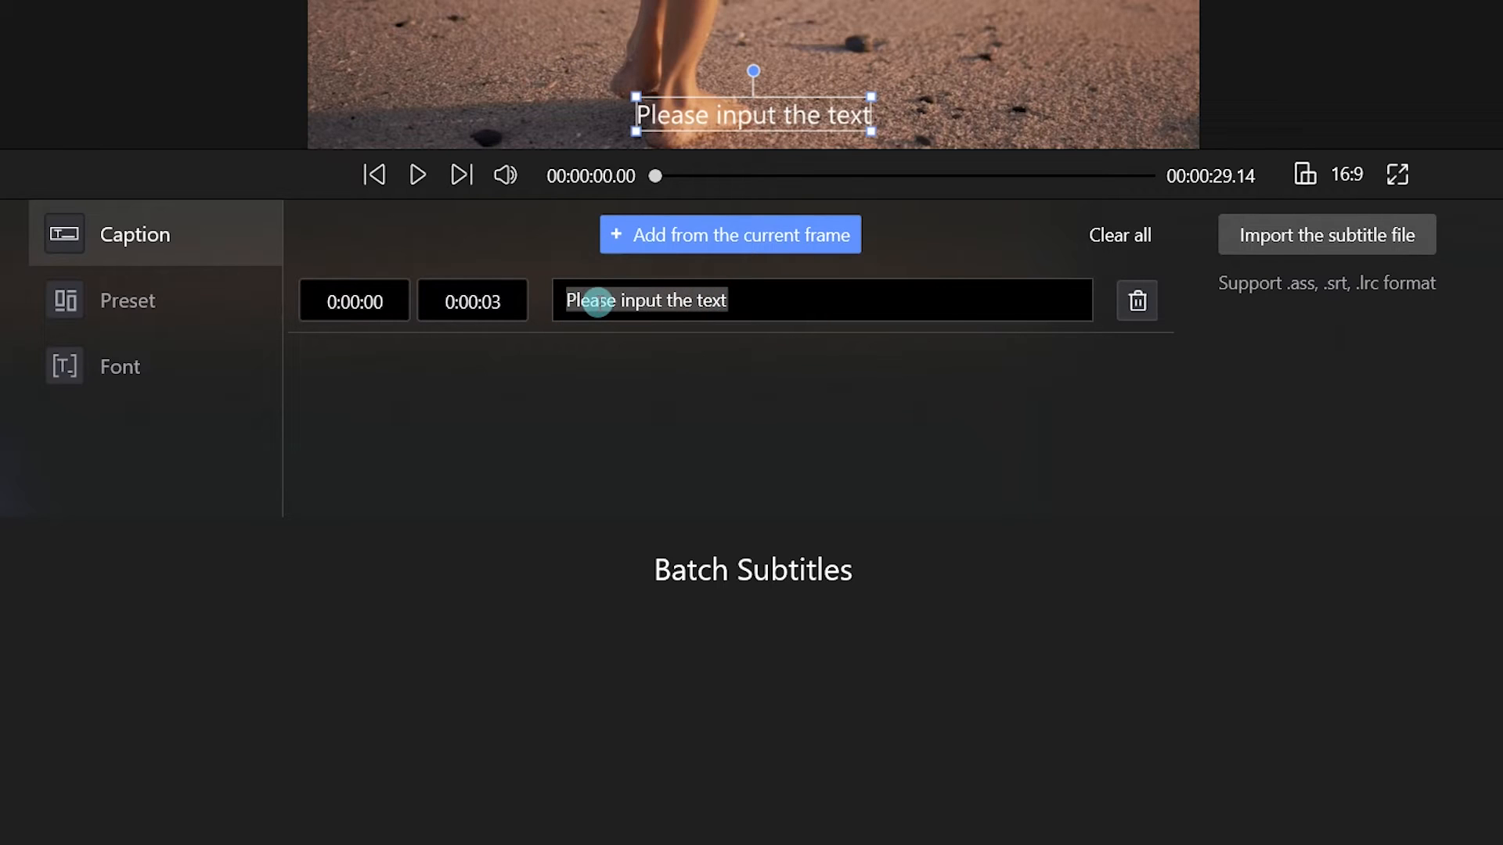
{"action": "type", "text": "to the world you may be one person"}
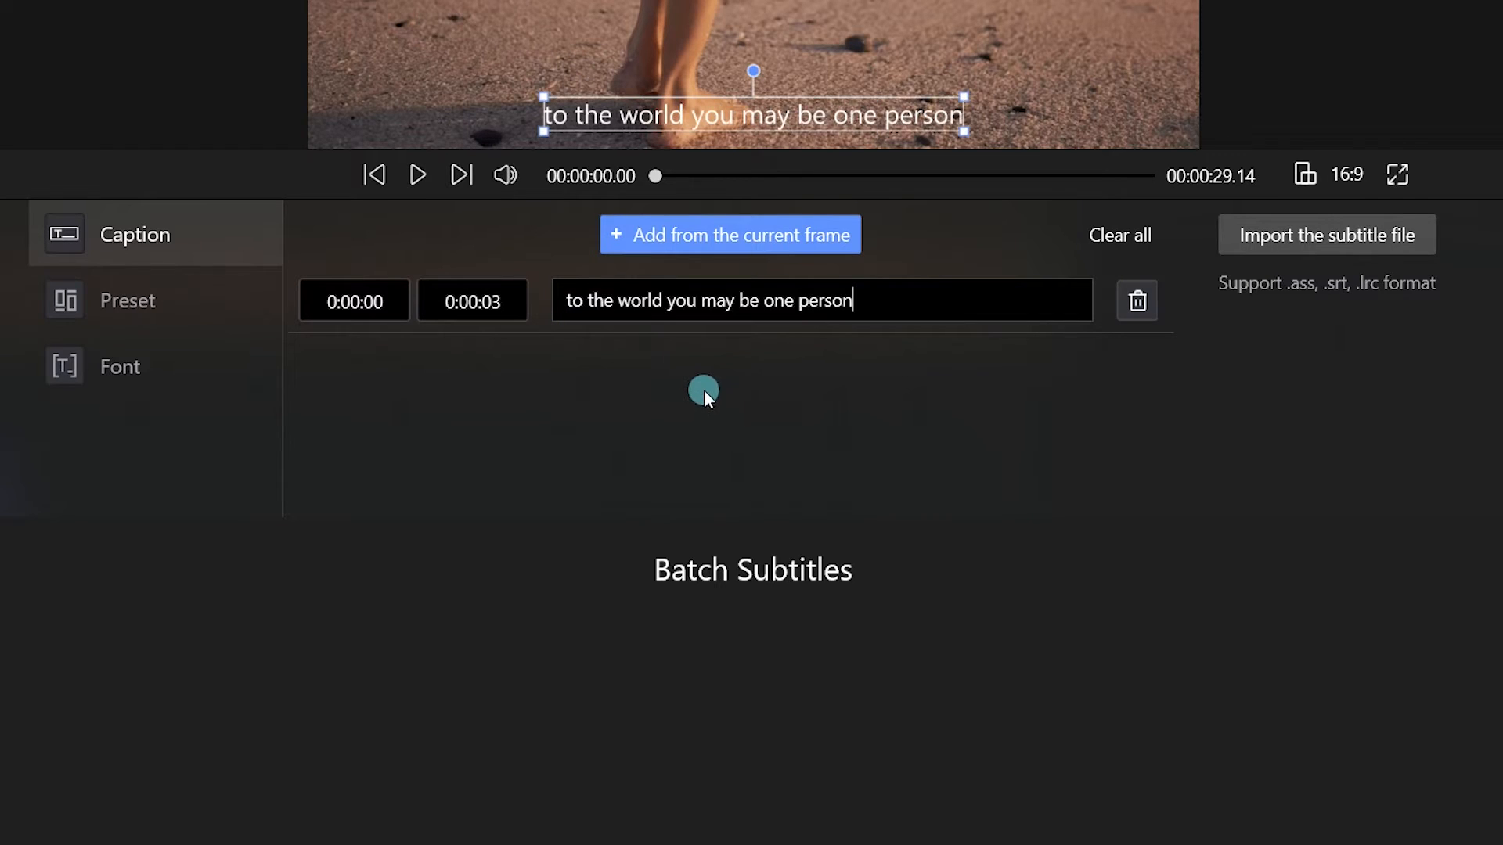
{"action": "left_click", "coordinate": [471, 300]}
{"action": "type", "text": "50"}
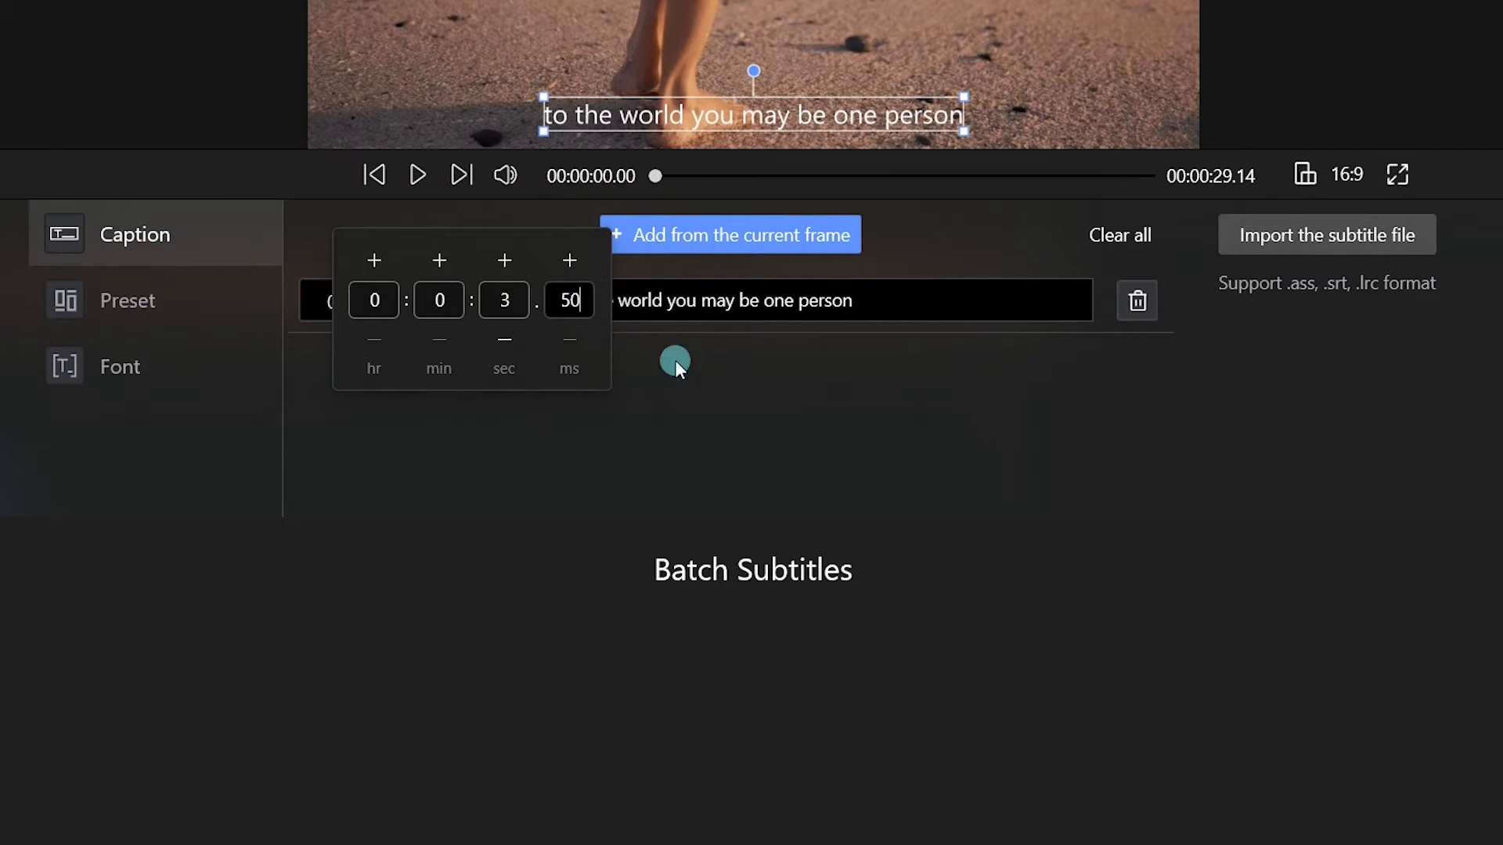
{"action": "left_click", "coordinate": [153, 366]}
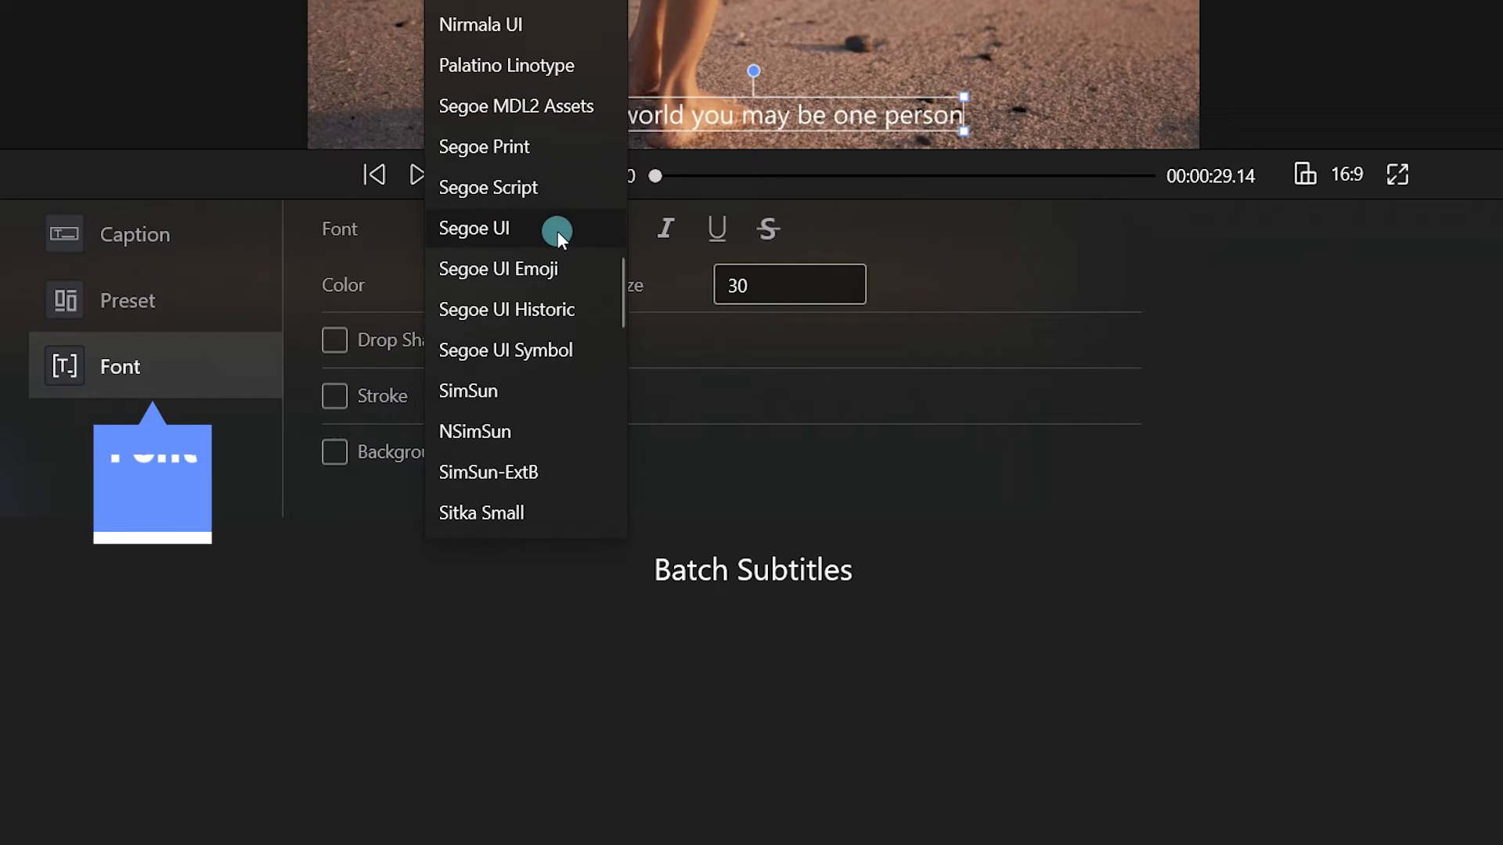
- Set the subtitle font to Segoe Print at size 40
{"action": "left_click", "coordinate": [483, 145]}
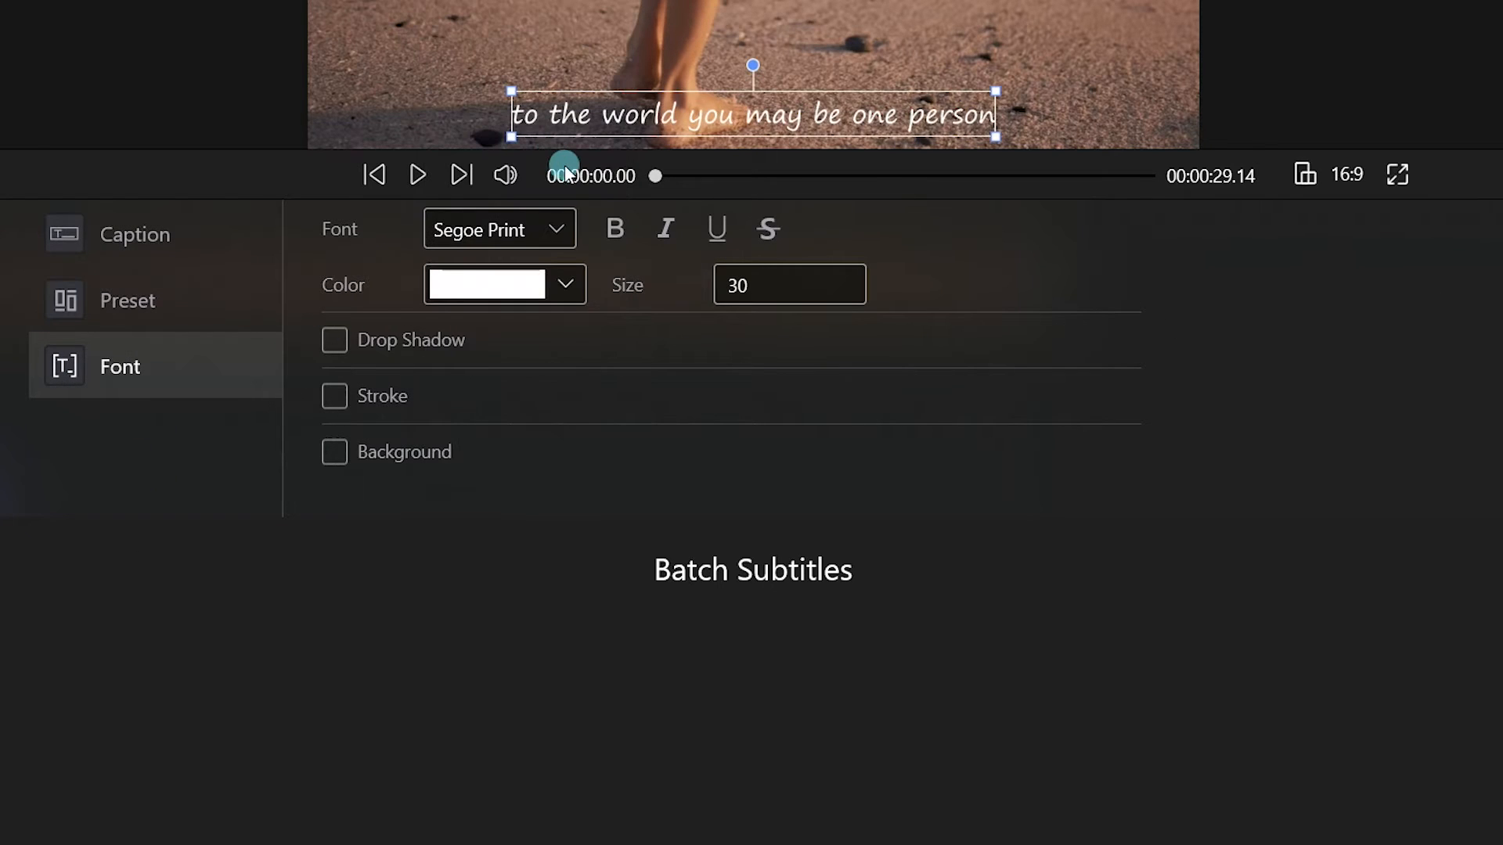
{"action": "left_click", "coordinate": [788, 283]}
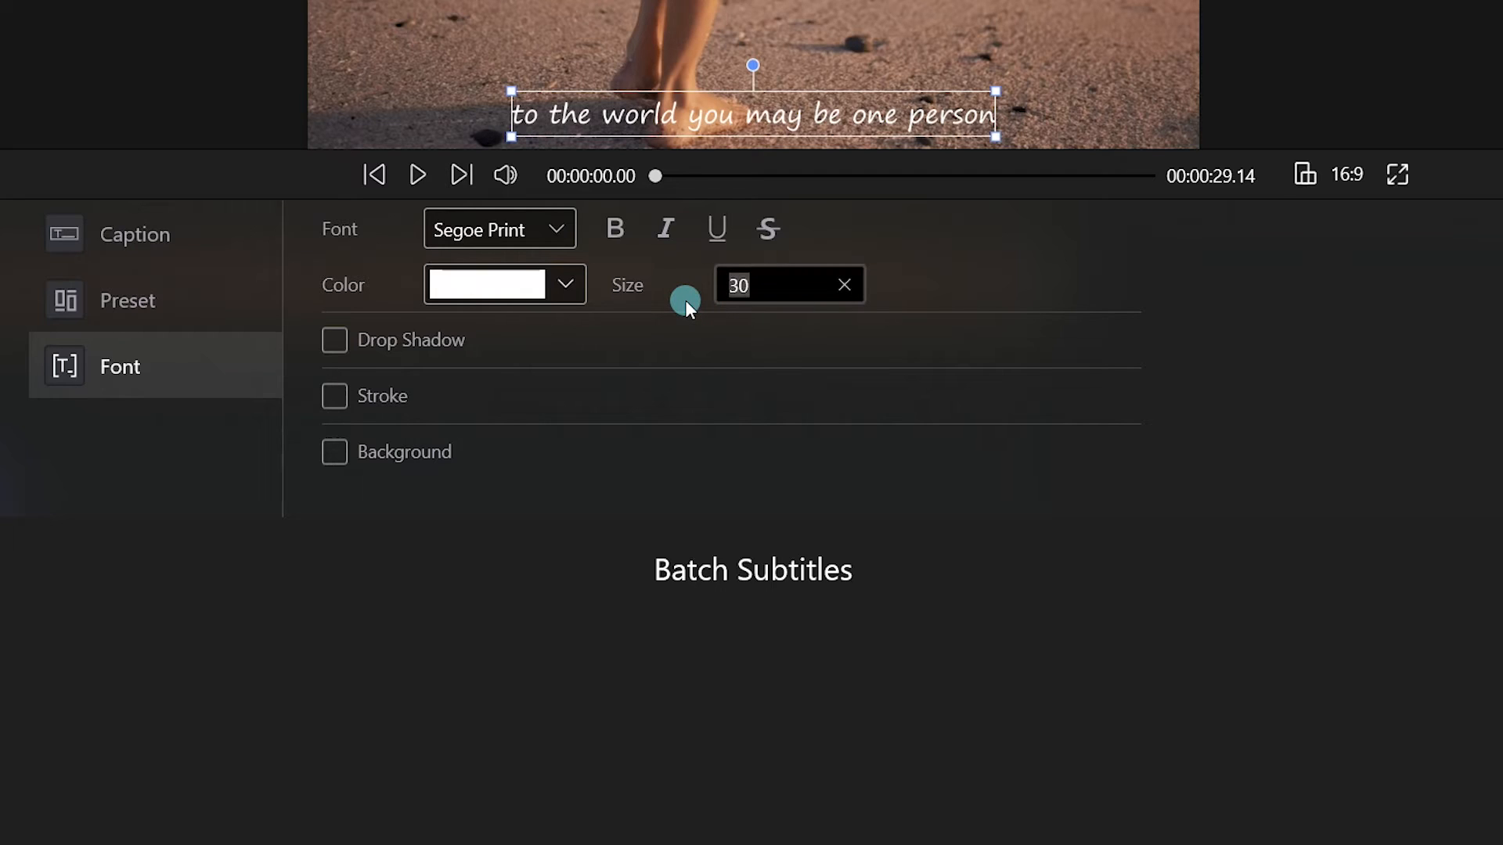
{"action": "type", "text": "40"}
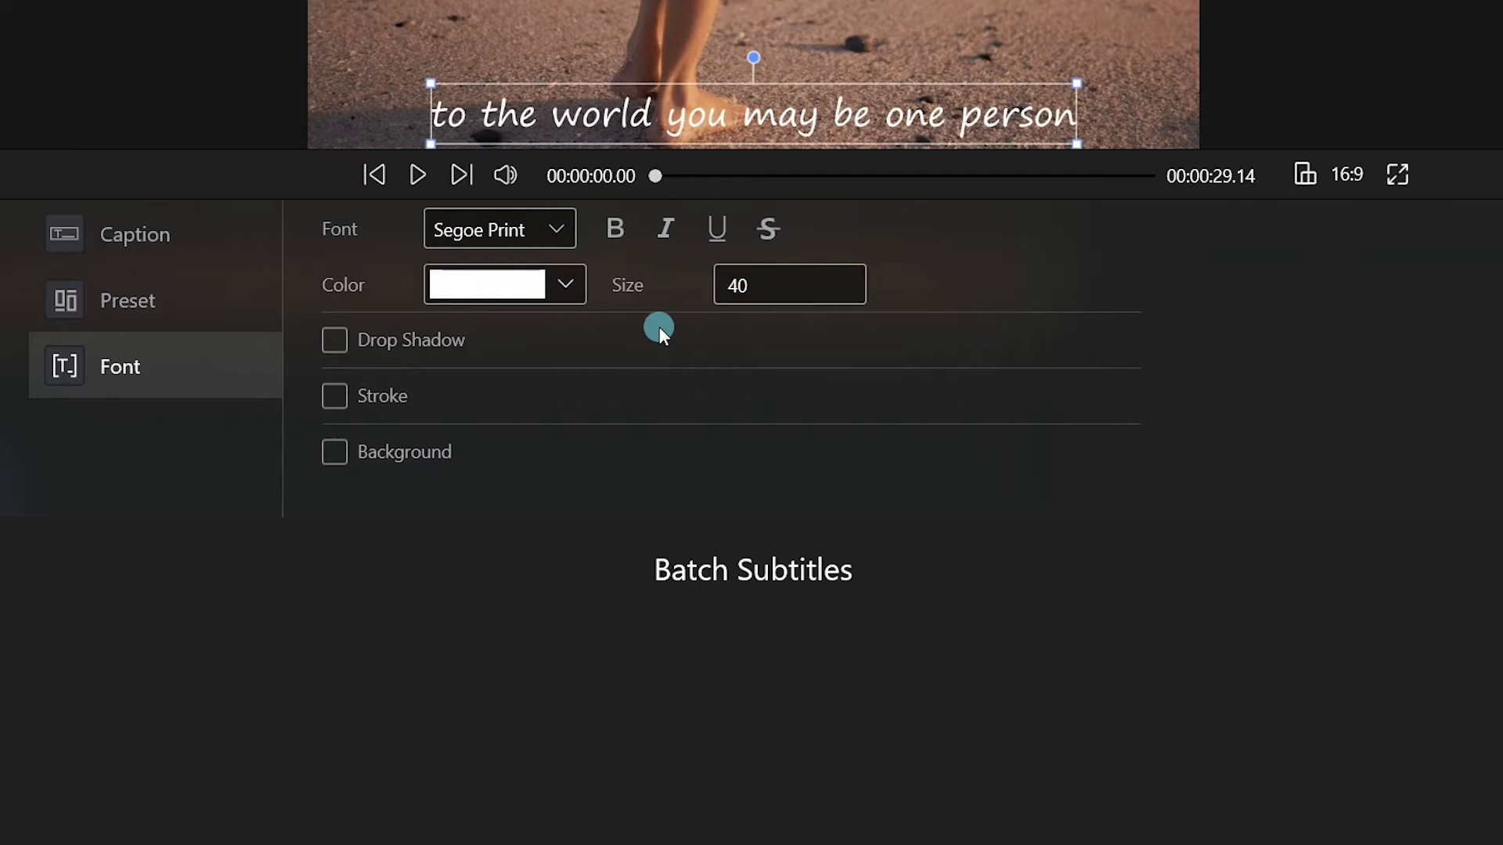
{"action": "mouse_move", "coordinate": [398, 318]}
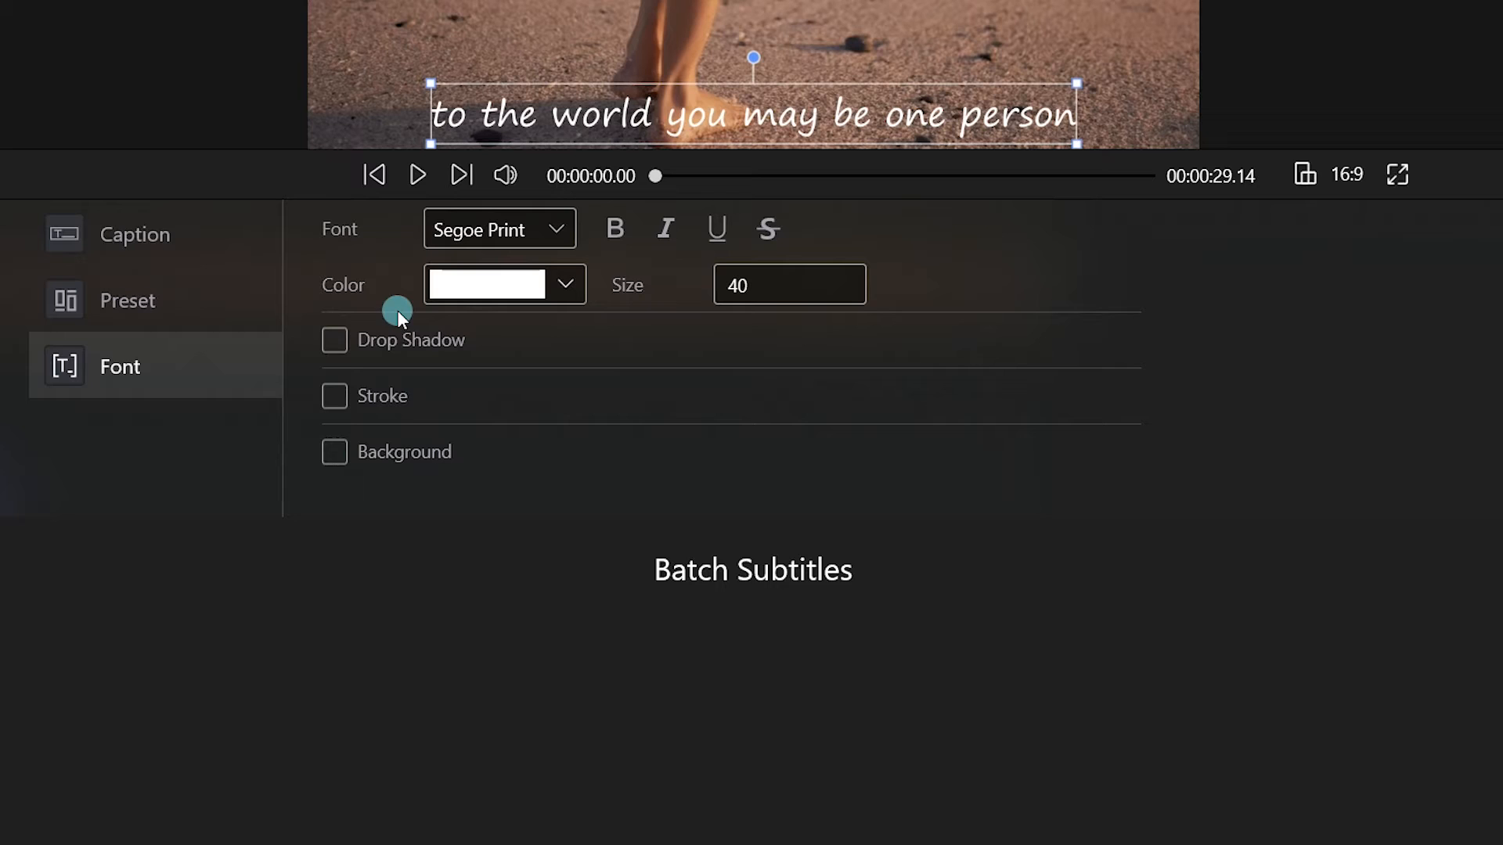
- Toggle a drop shadow off, add a thickness-10 outline, and enable a black background
{"action": "left_click", "coordinate": [334, 341]}
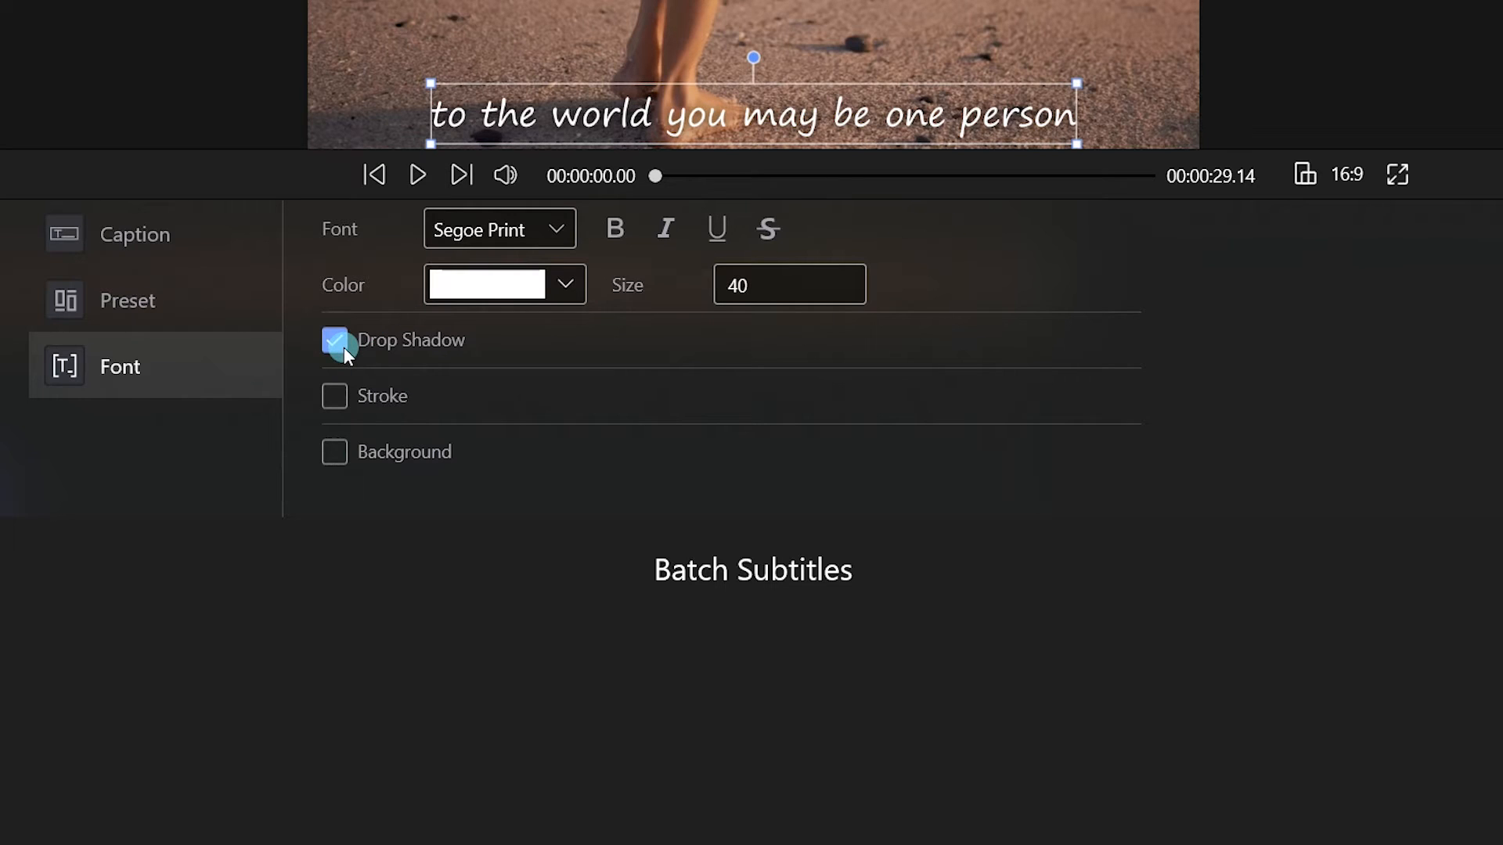
{"action": "left_click", "coordinate": [334, 340]}
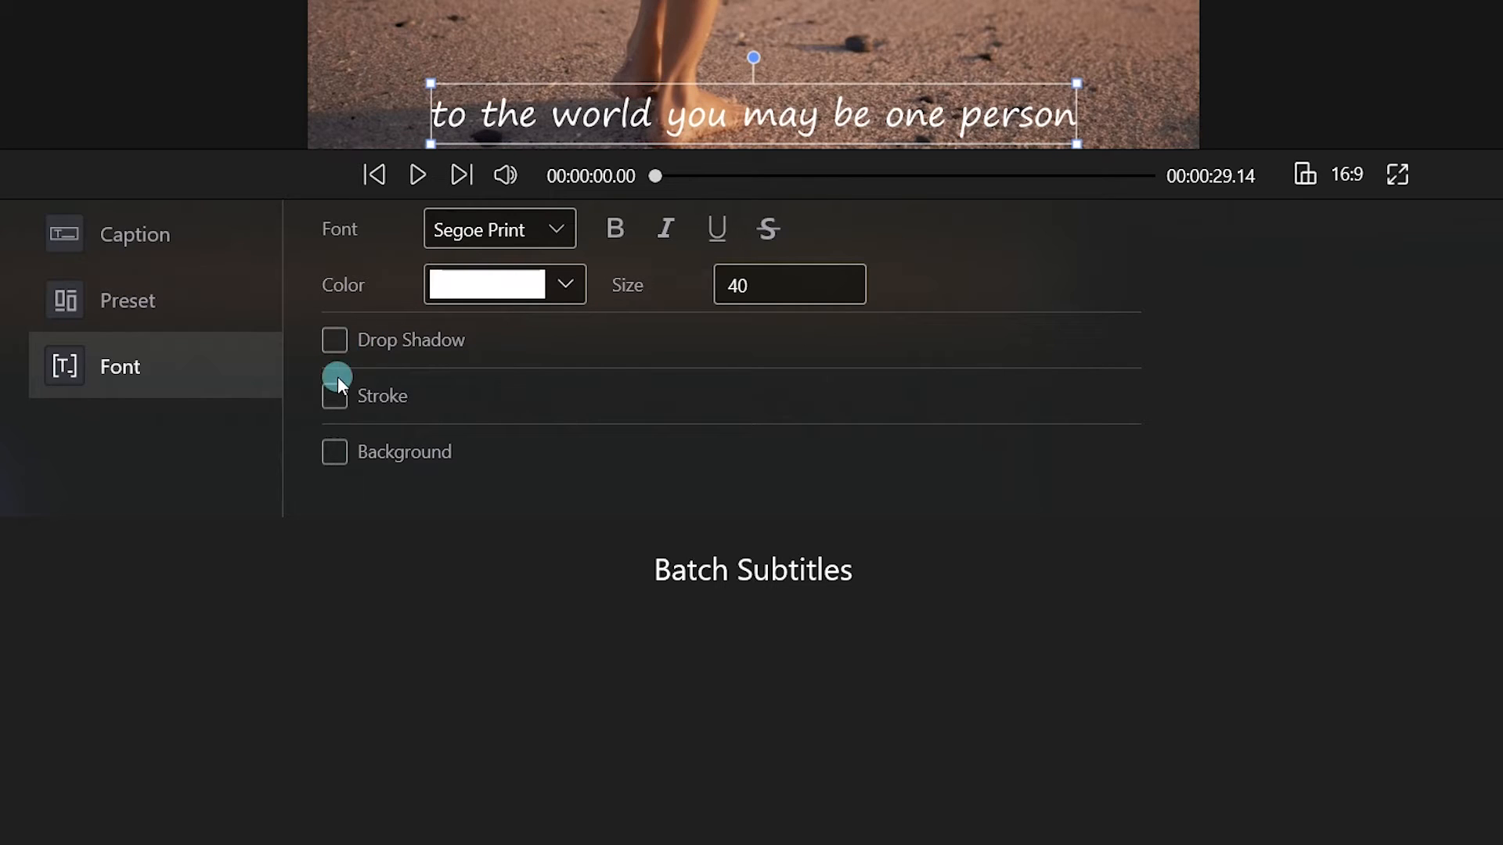
{"action": "left_click", "coordinate": [334, 396]}
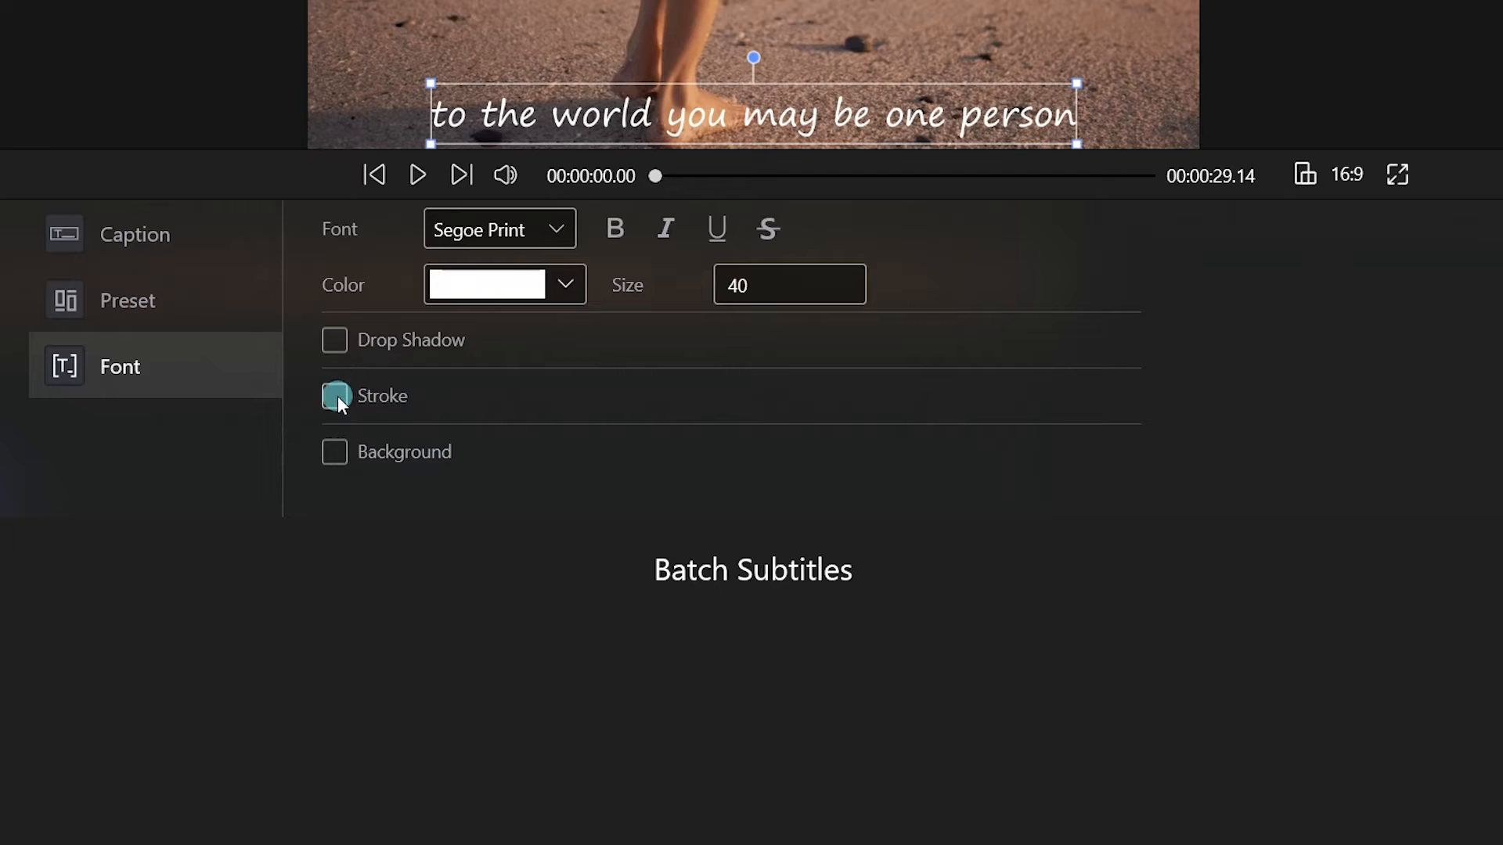
{"action": "left_click", "coordinate": [334, 396]}
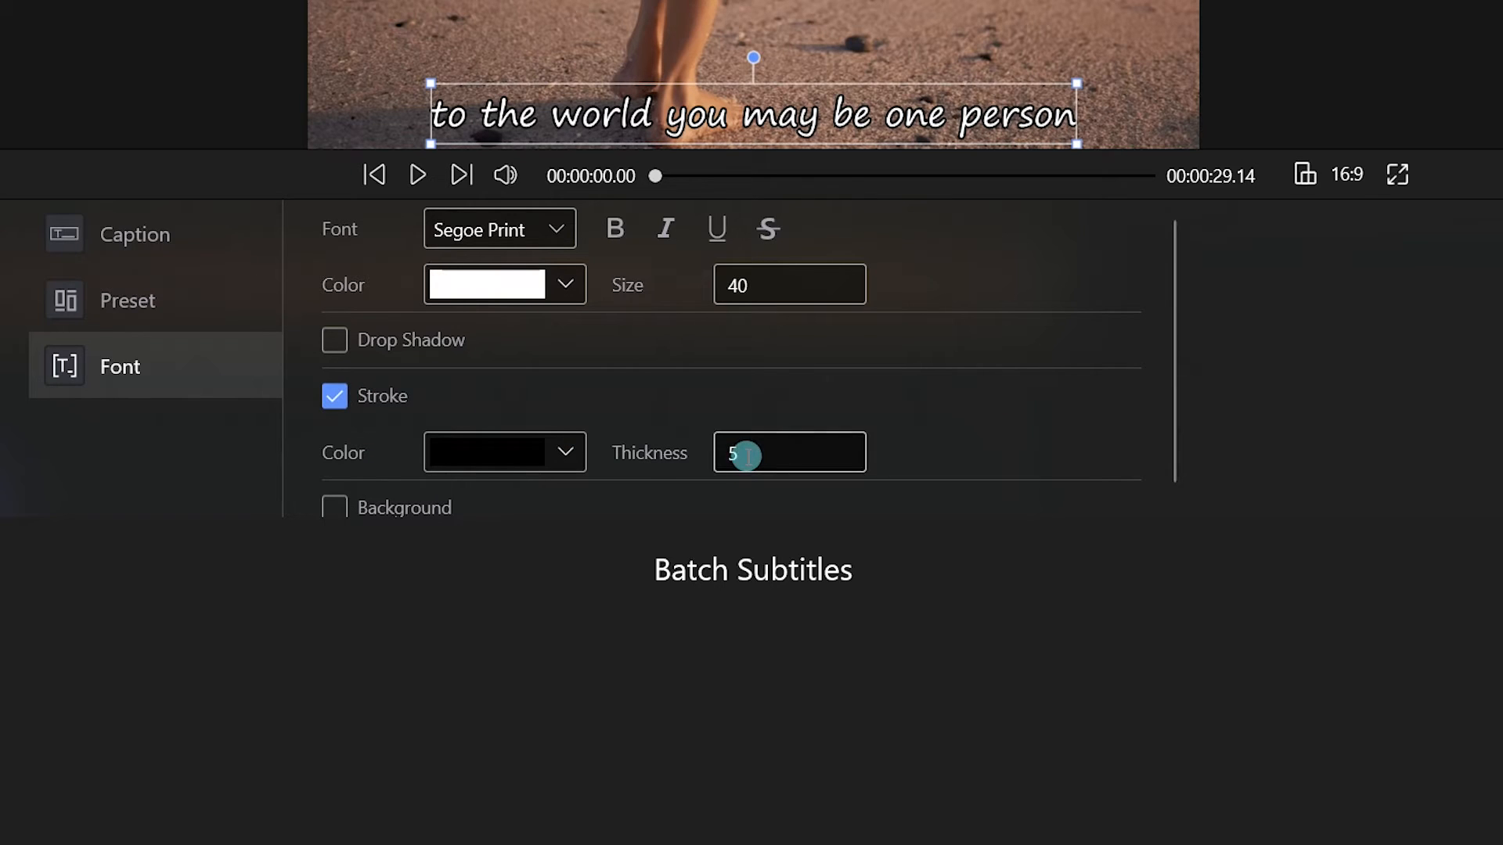
{"action": "type", "text": "10"}
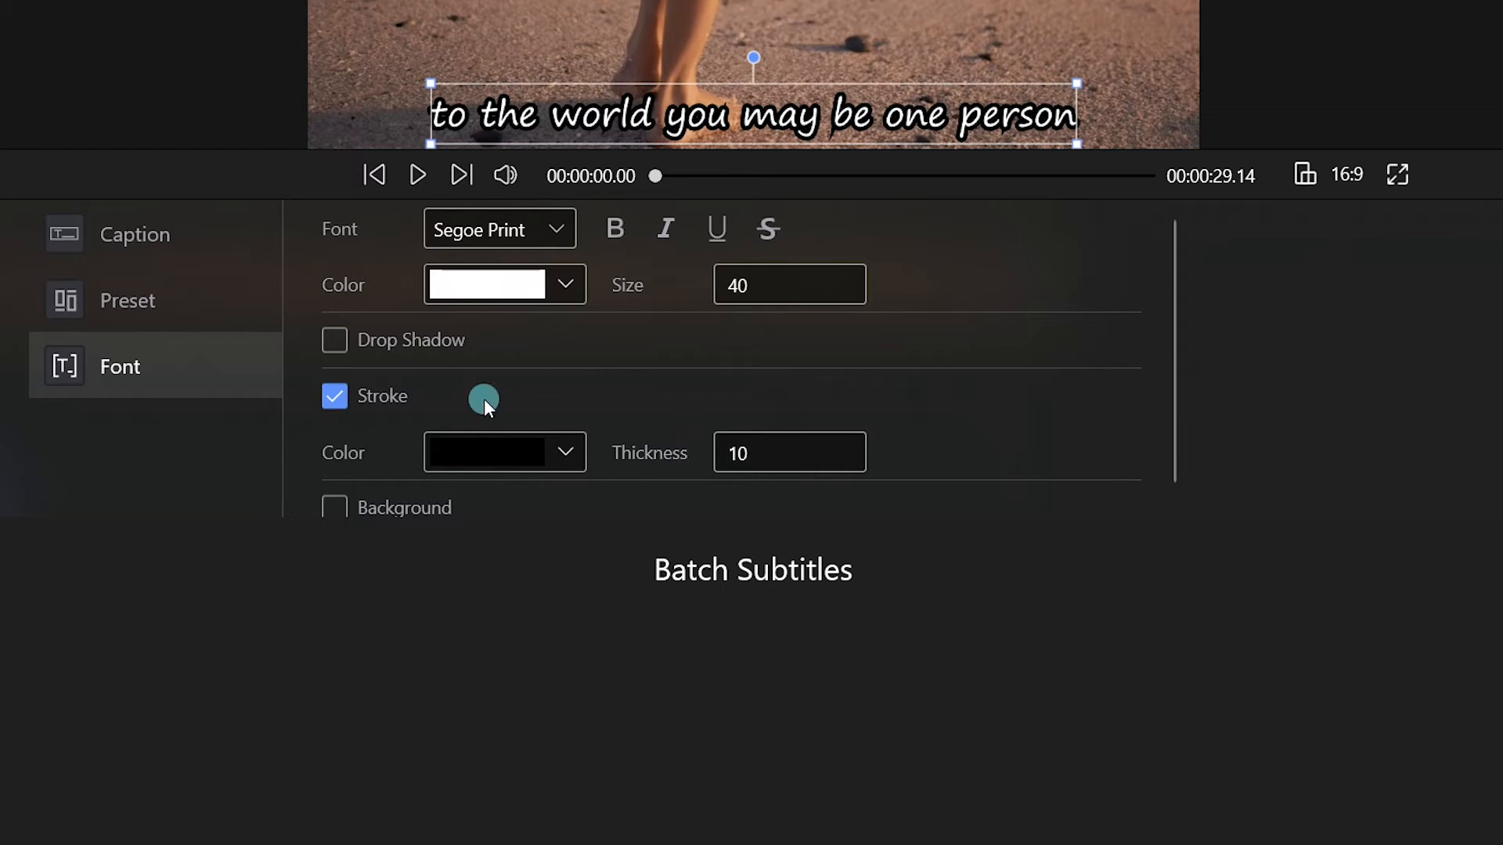
{"action": "left_click", "coordinate": [333, 396]}
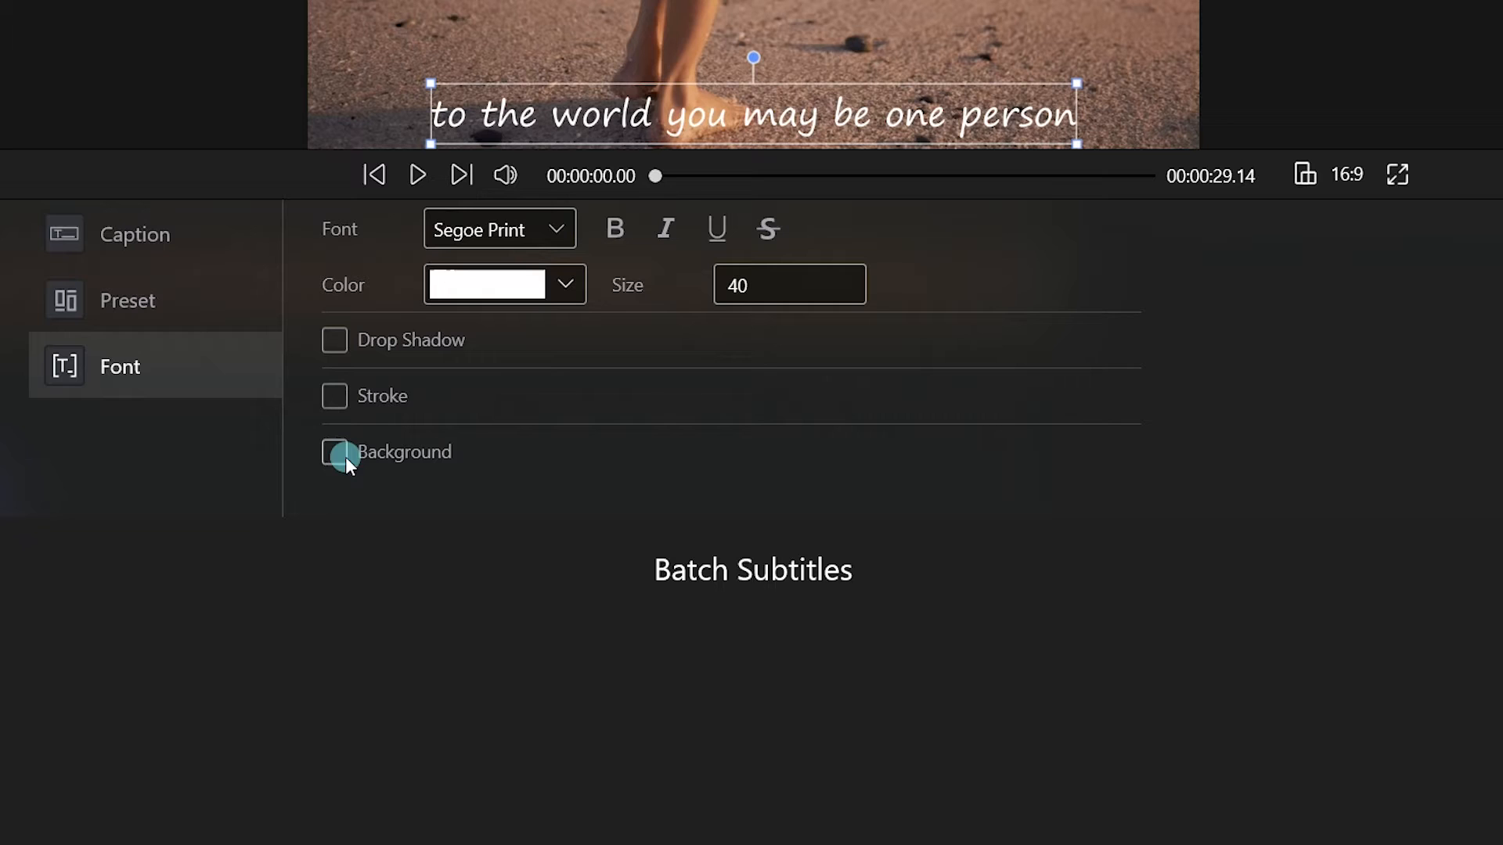
{"action": "left_click", "coordinate": [335, 452]}
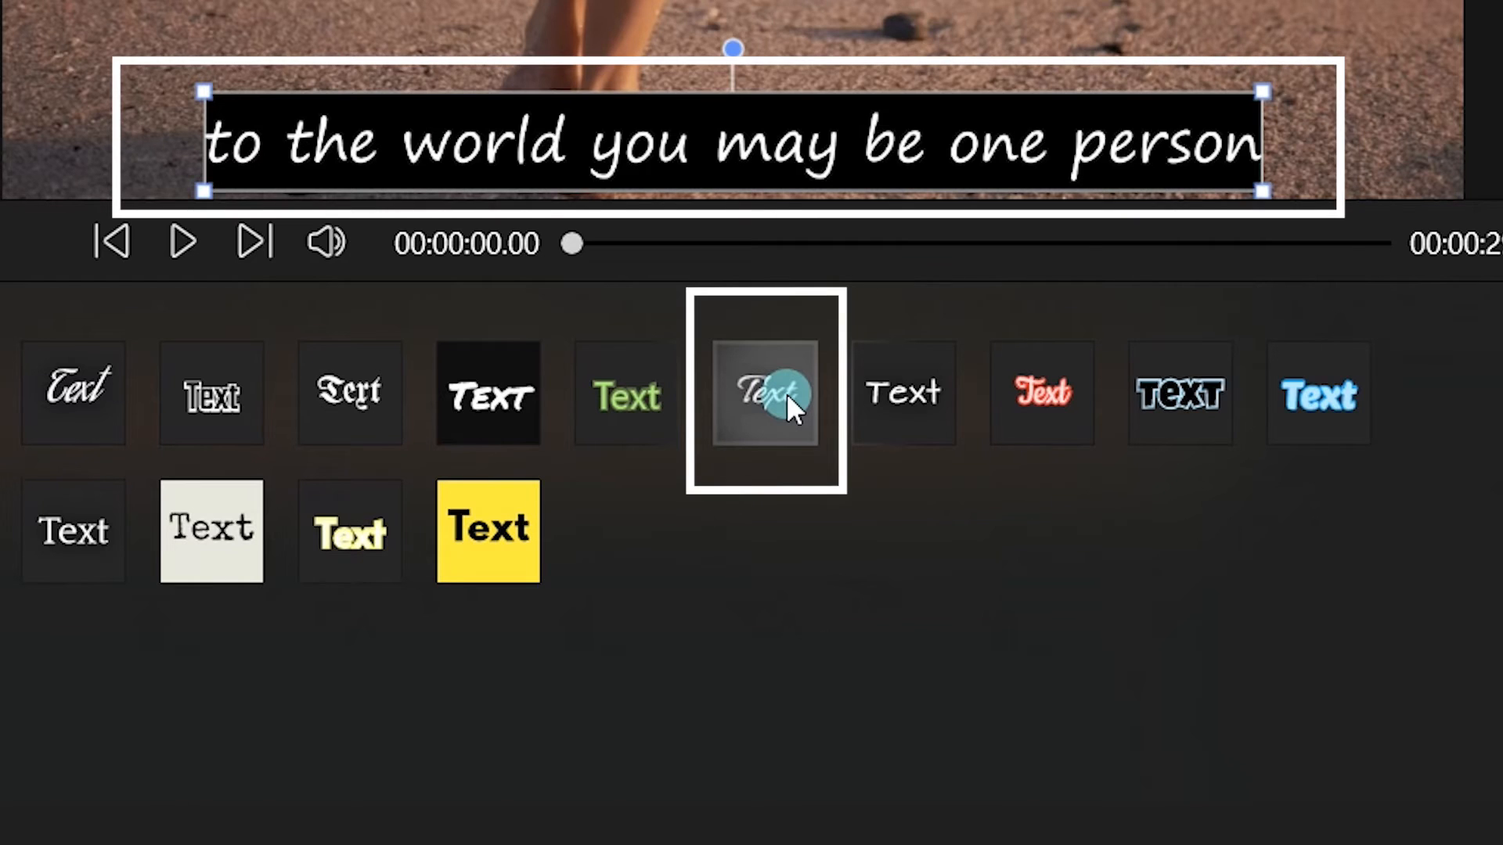
- Apply the flowing script preset and move the playhead to 00:00:03.48 in the caption list
{"action": "left_click", "coordinate": [764, 393]}
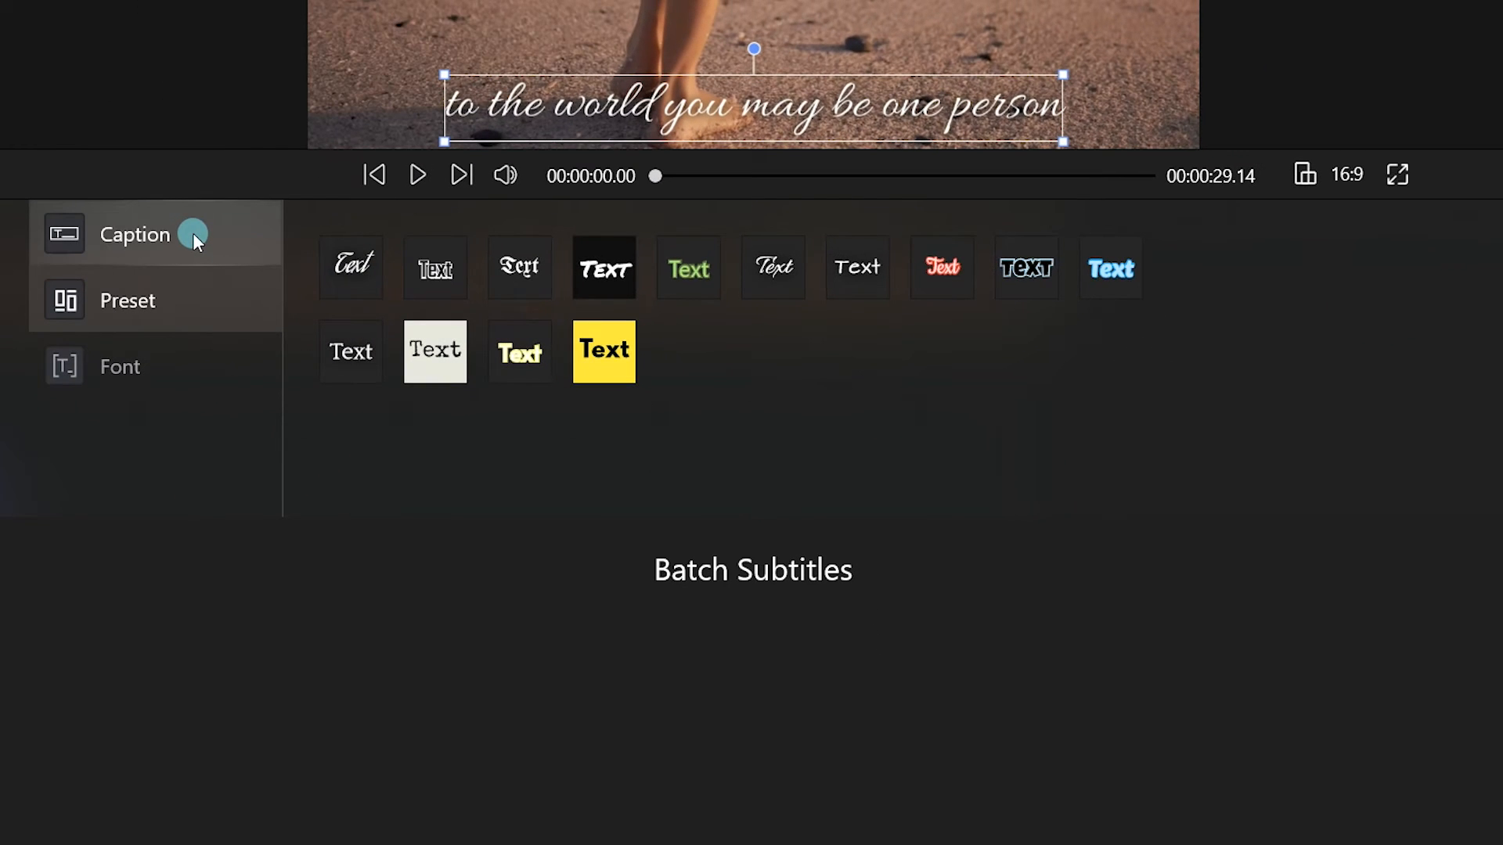
{"action": "left_click", "coordinate": [135, 234]}
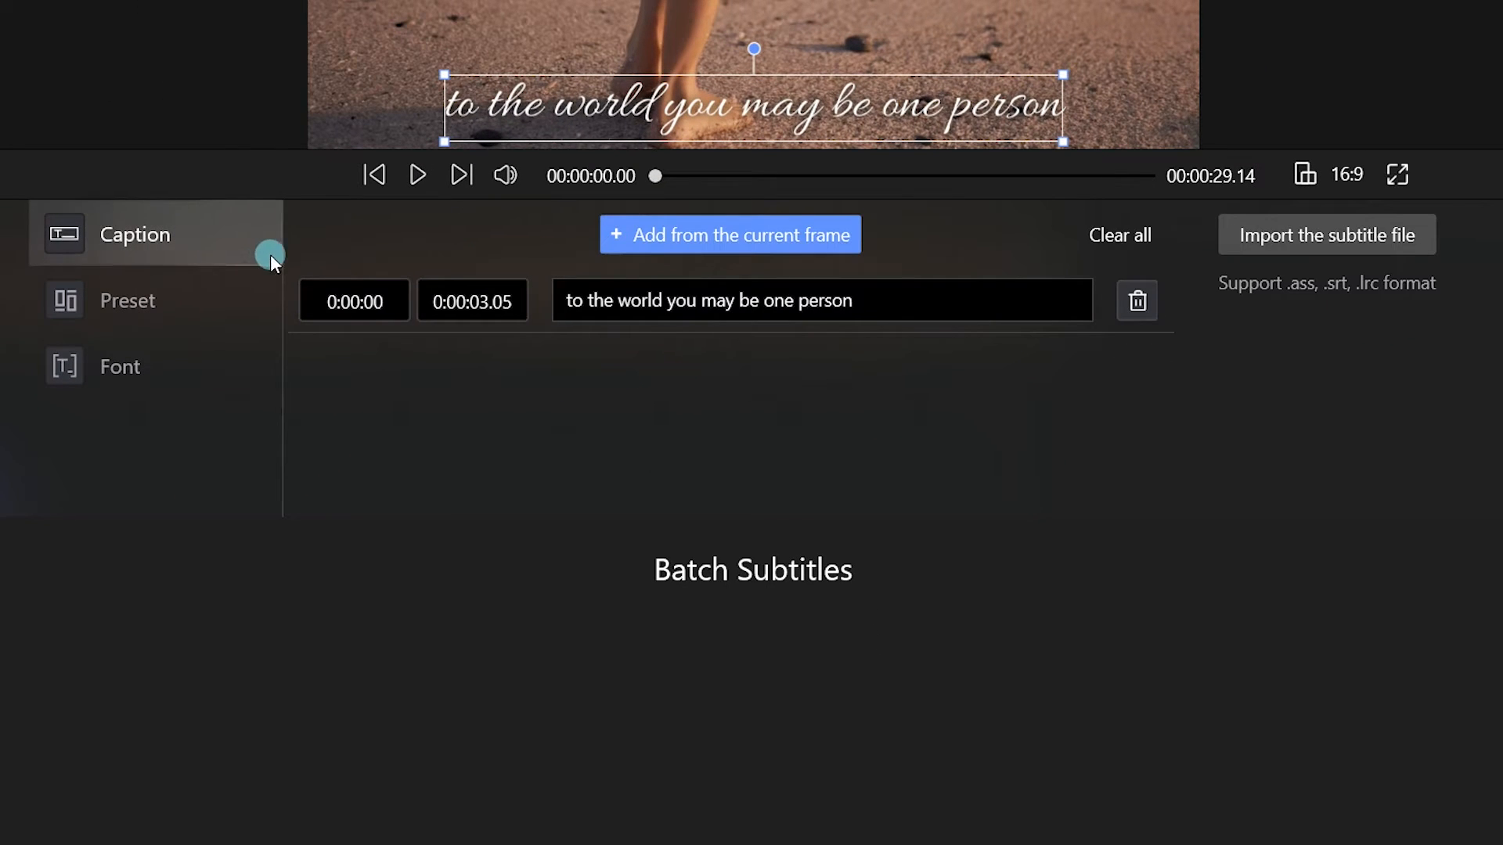
{"action": "left_click_drag", "start_coordinate": [657, 176], "coordinate": [712, 176]}
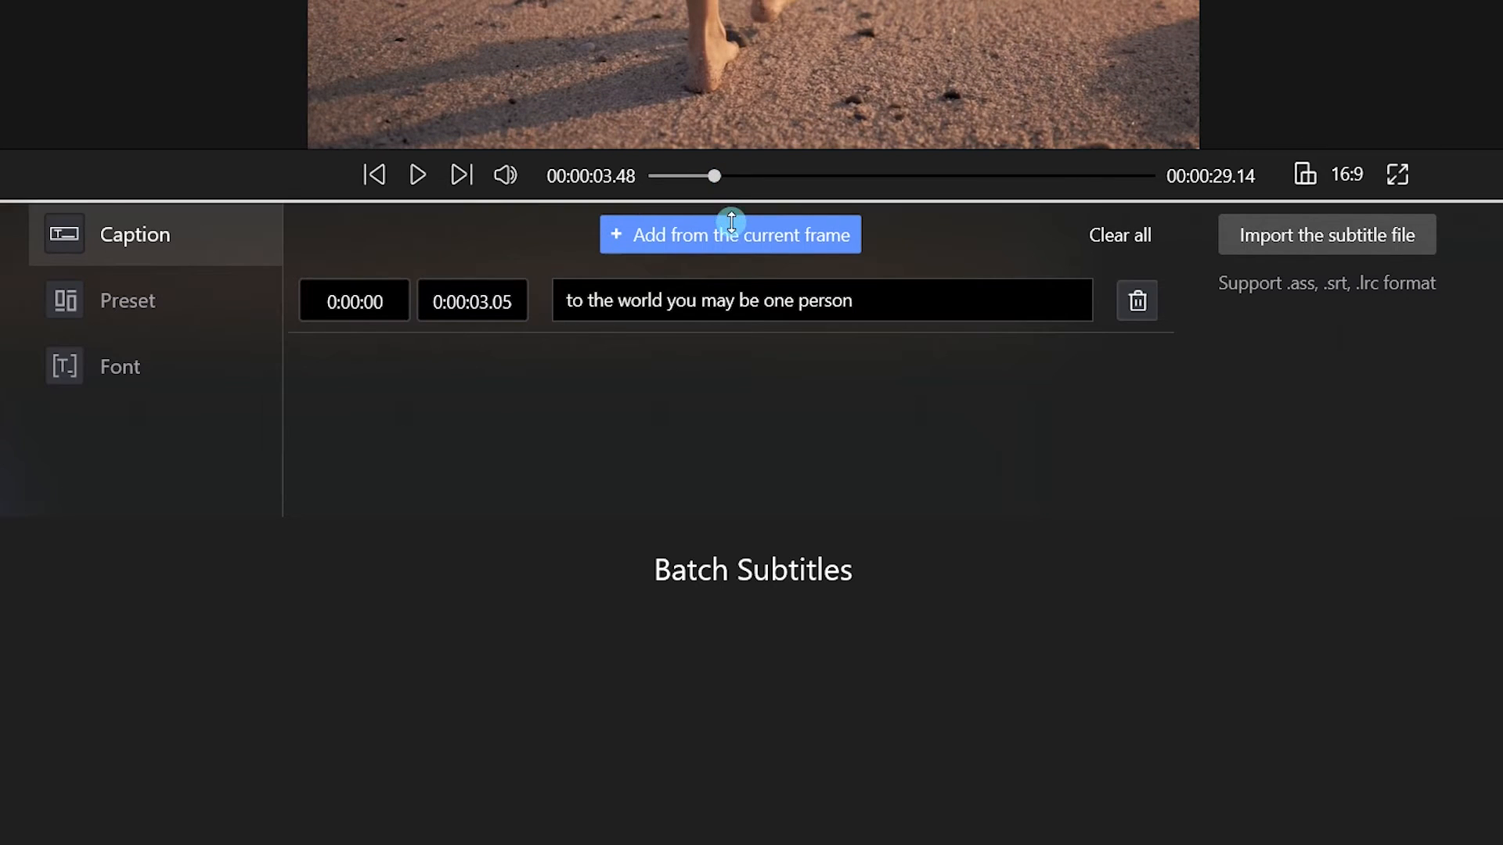
- Add subtitles at 3.48, 8.20 and 11.80 seconds, then delete the placeholder fourth line
{"action": "left_click", "coordinate": [729, 234]}
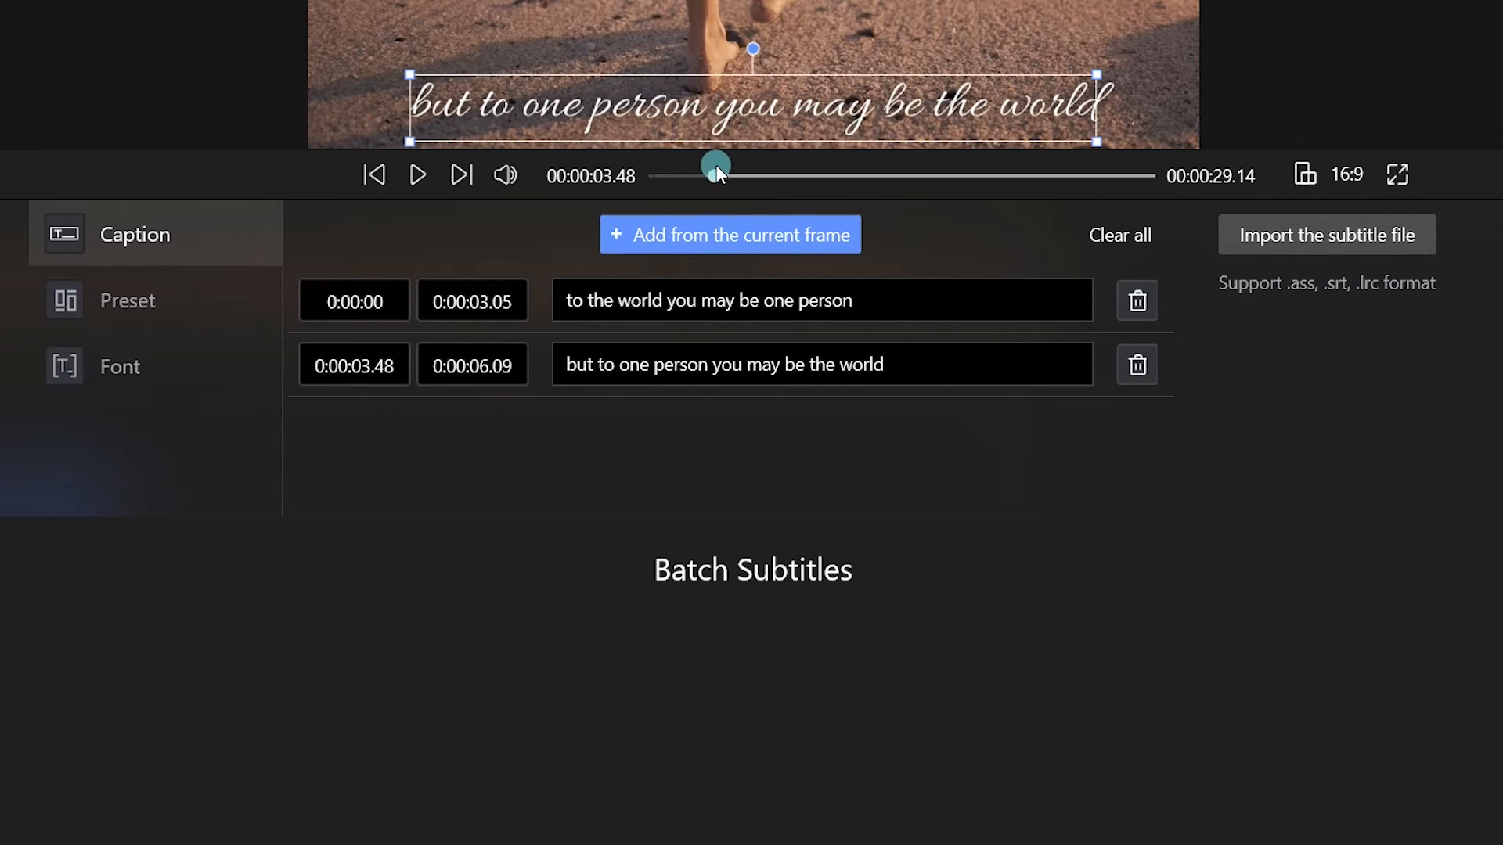
{"action": "left_click", "coordinate": [729, 234]}
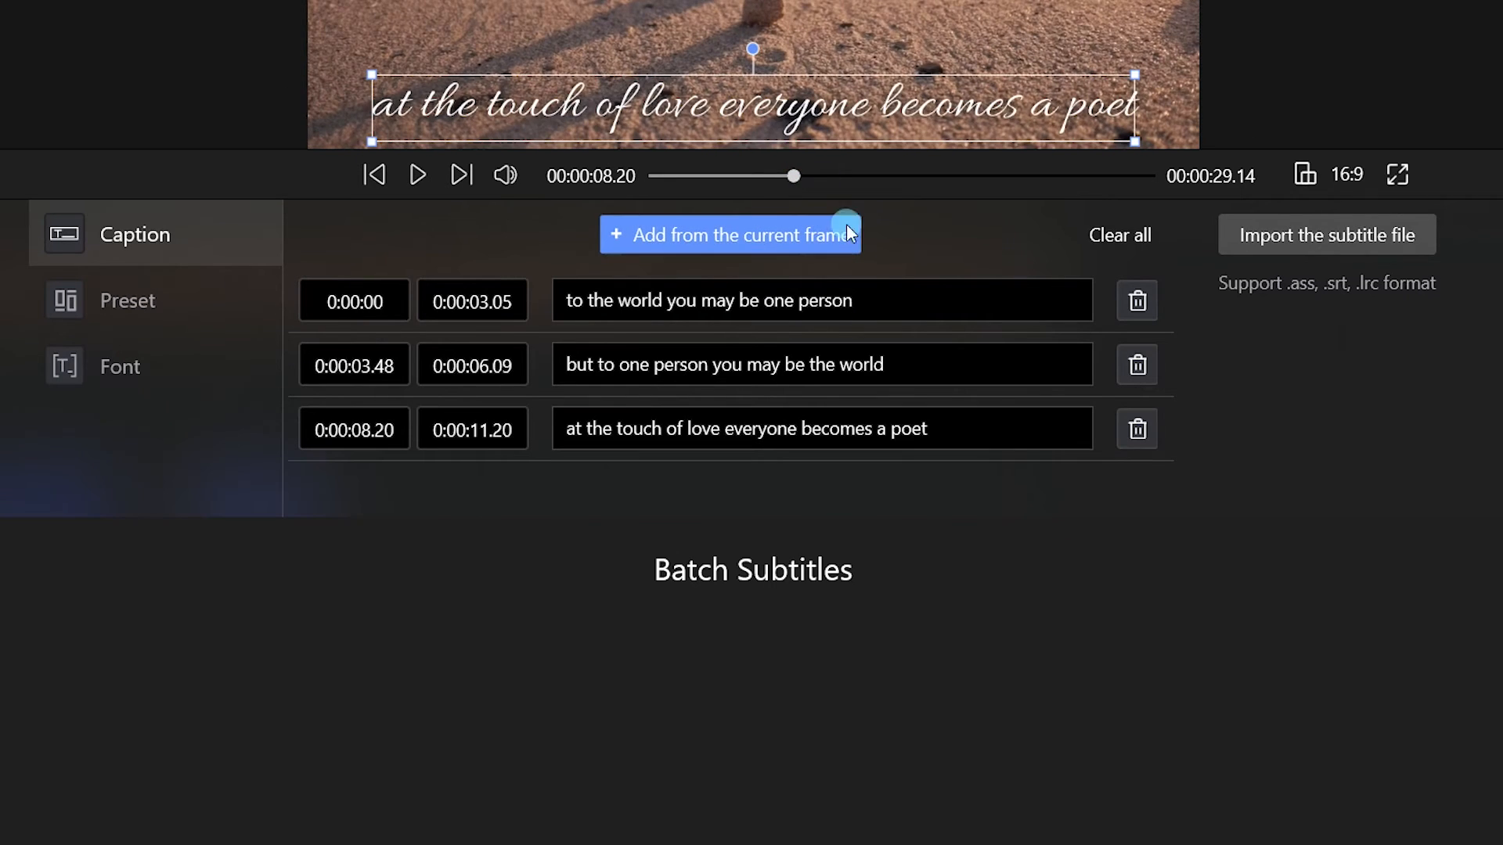
{"action": "left_click", "coordinate": [729, 235]}
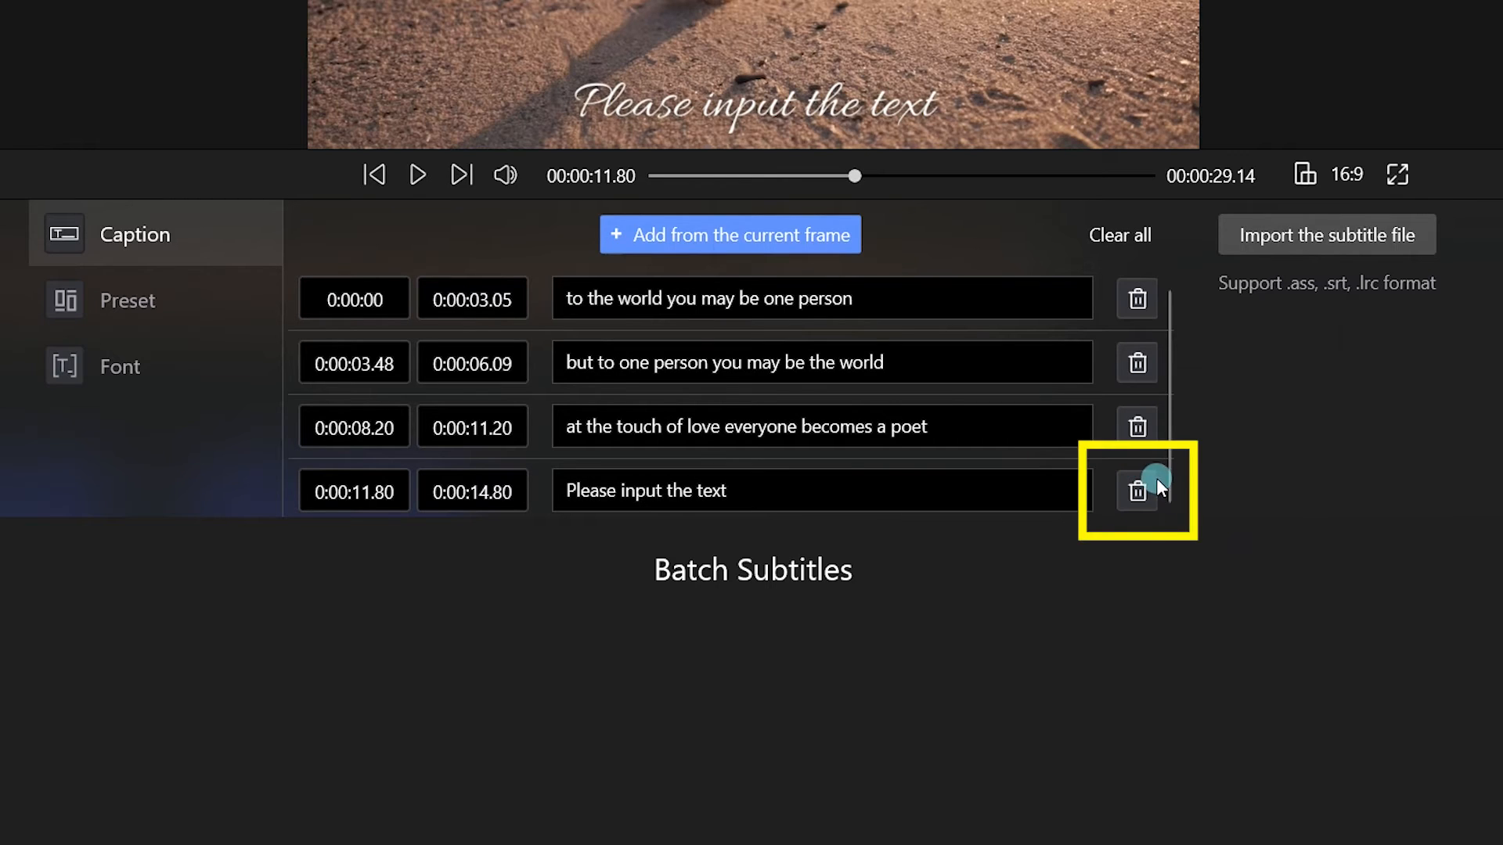
{"action": "mouse_move", "coordinate": [1136, 491]}
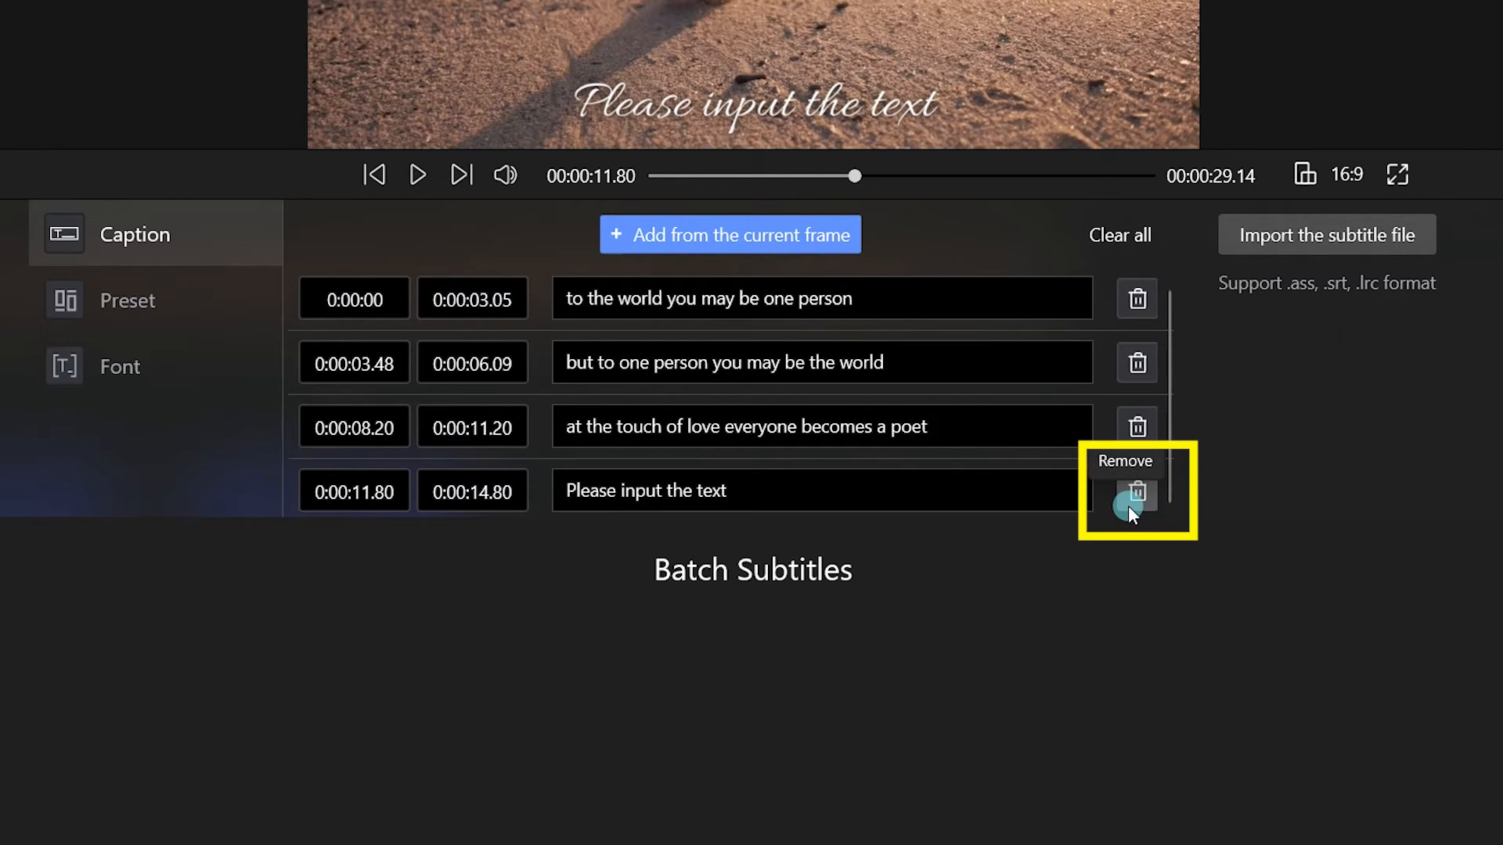
{"action": "left_click", "coordinate": [1137, 491]}
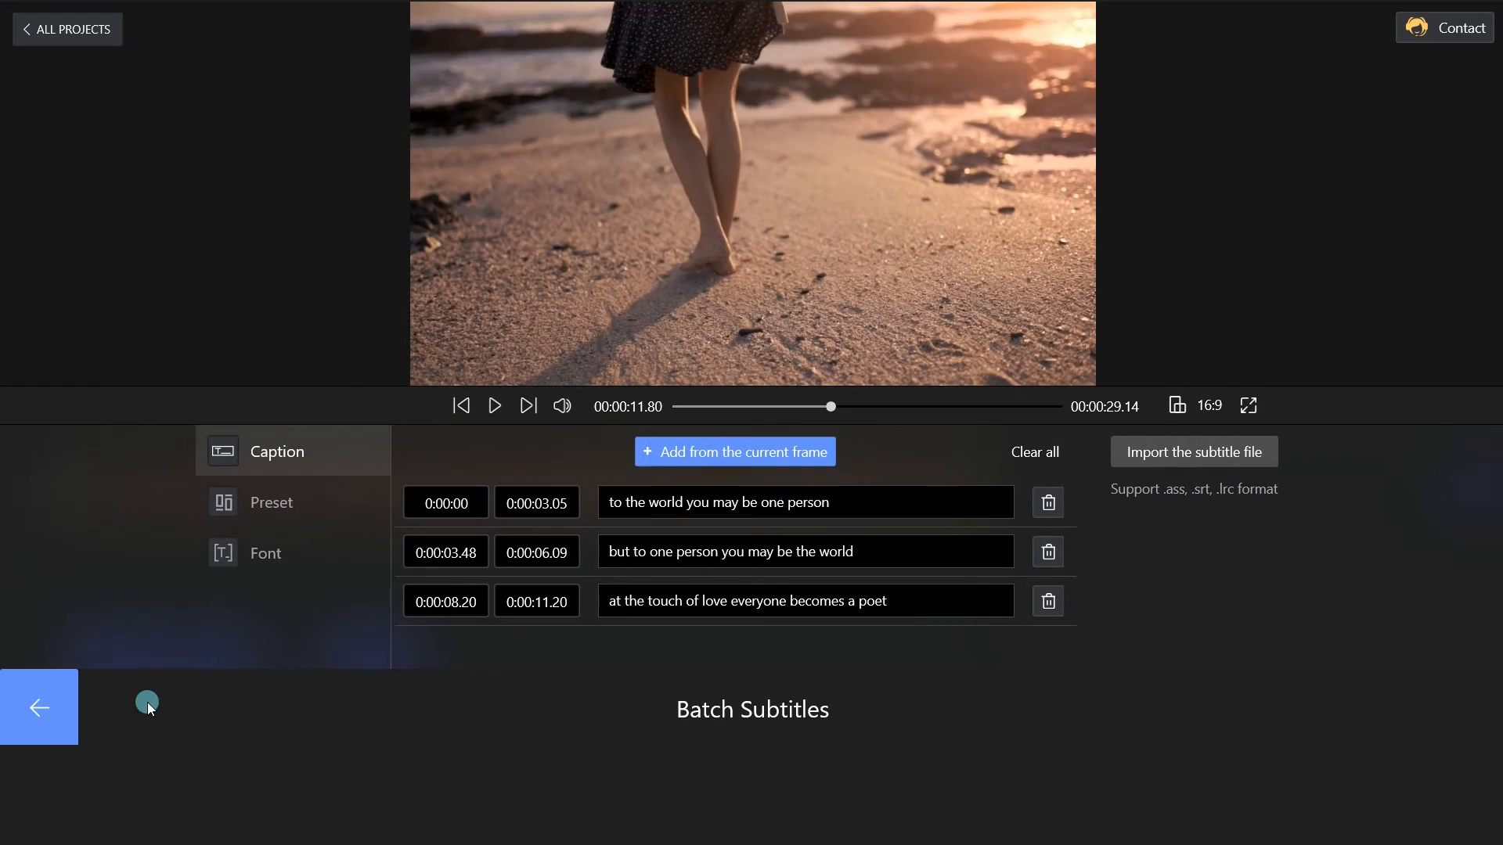
- Return to the timeline, add a background music track, and reopen Batch Subtitles
{"action": "left_click", "coordinate": [39, 708]}
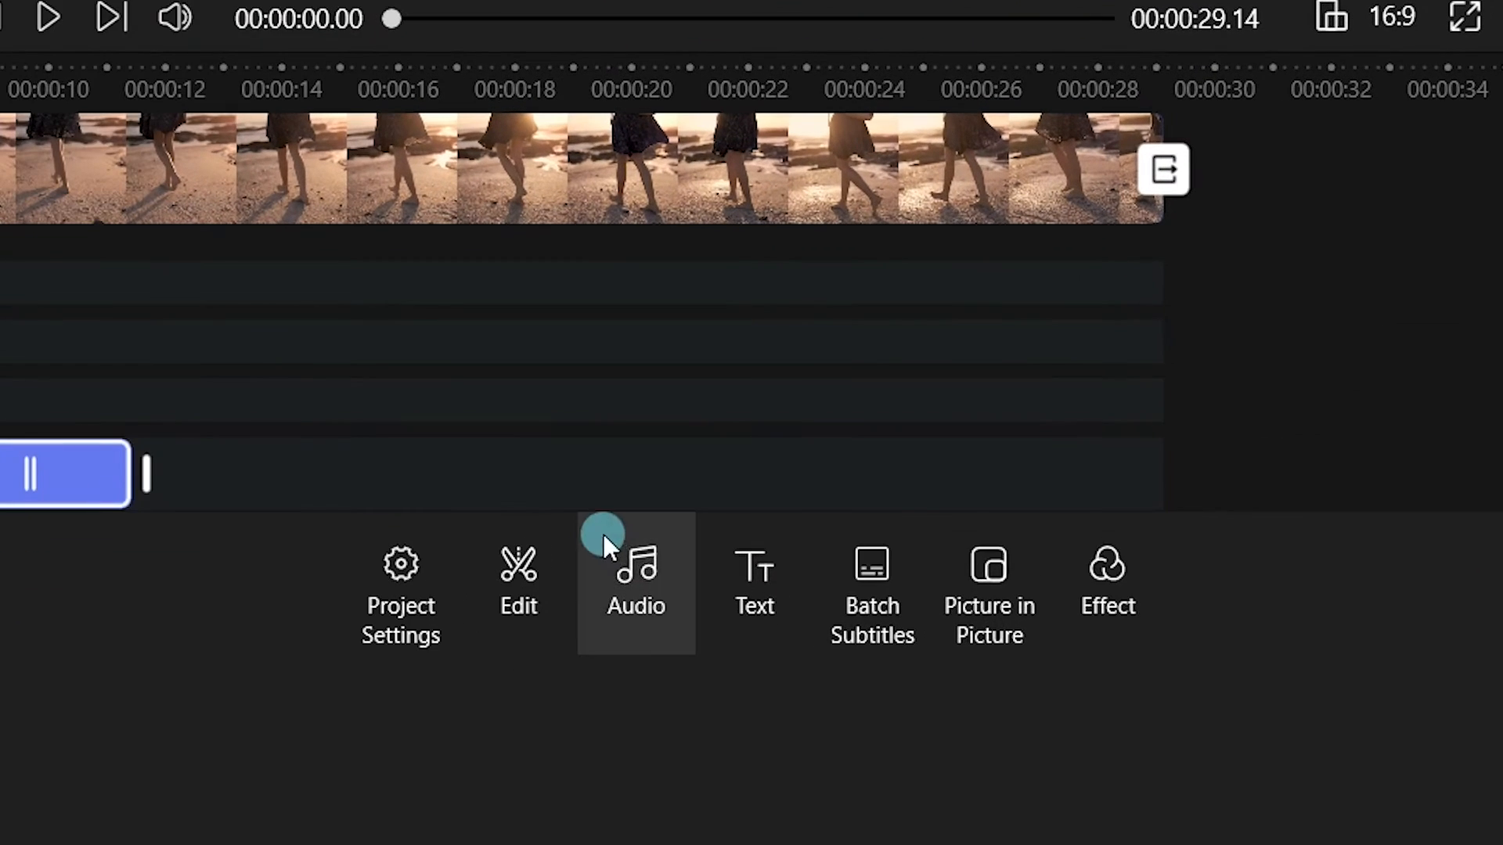
{"action": "left_click", "coordinate": [636, 580]}
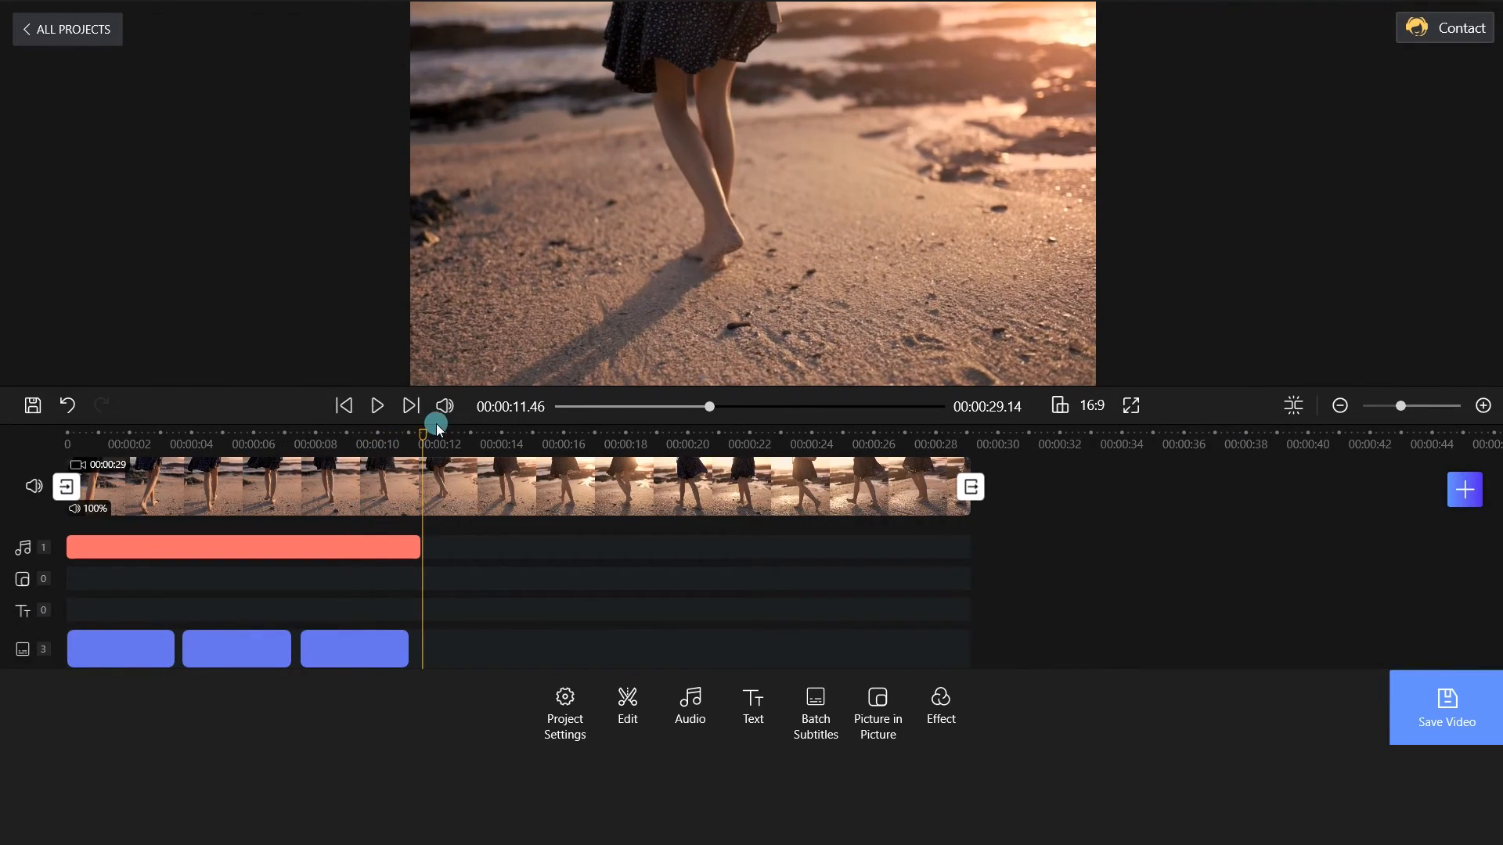
{"action": "left_click", "coordinate": [815, 713]}
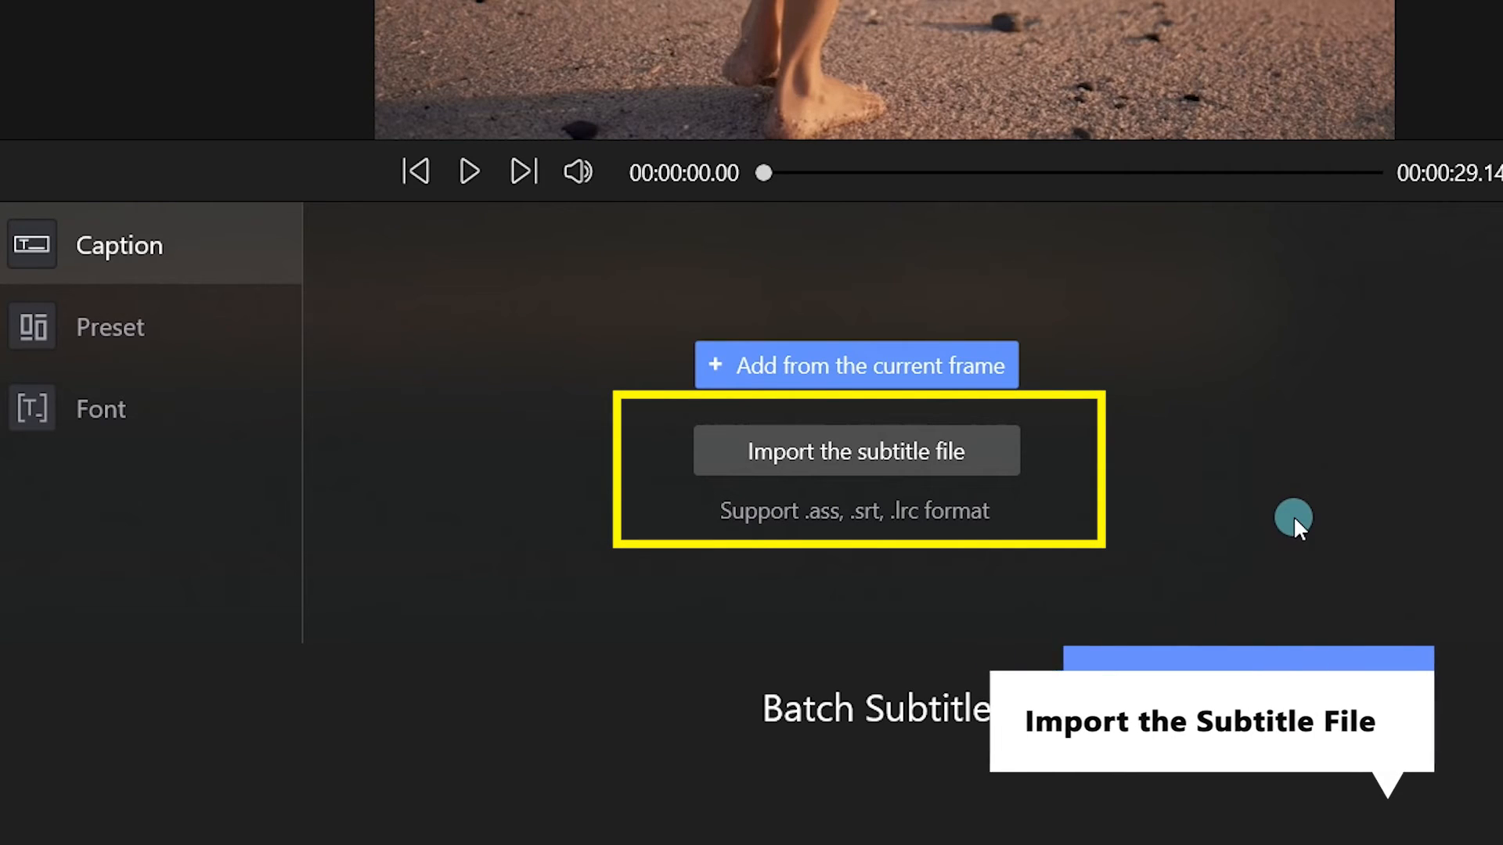
{"action": "mouse_move", "coordinate": [925, 475]}
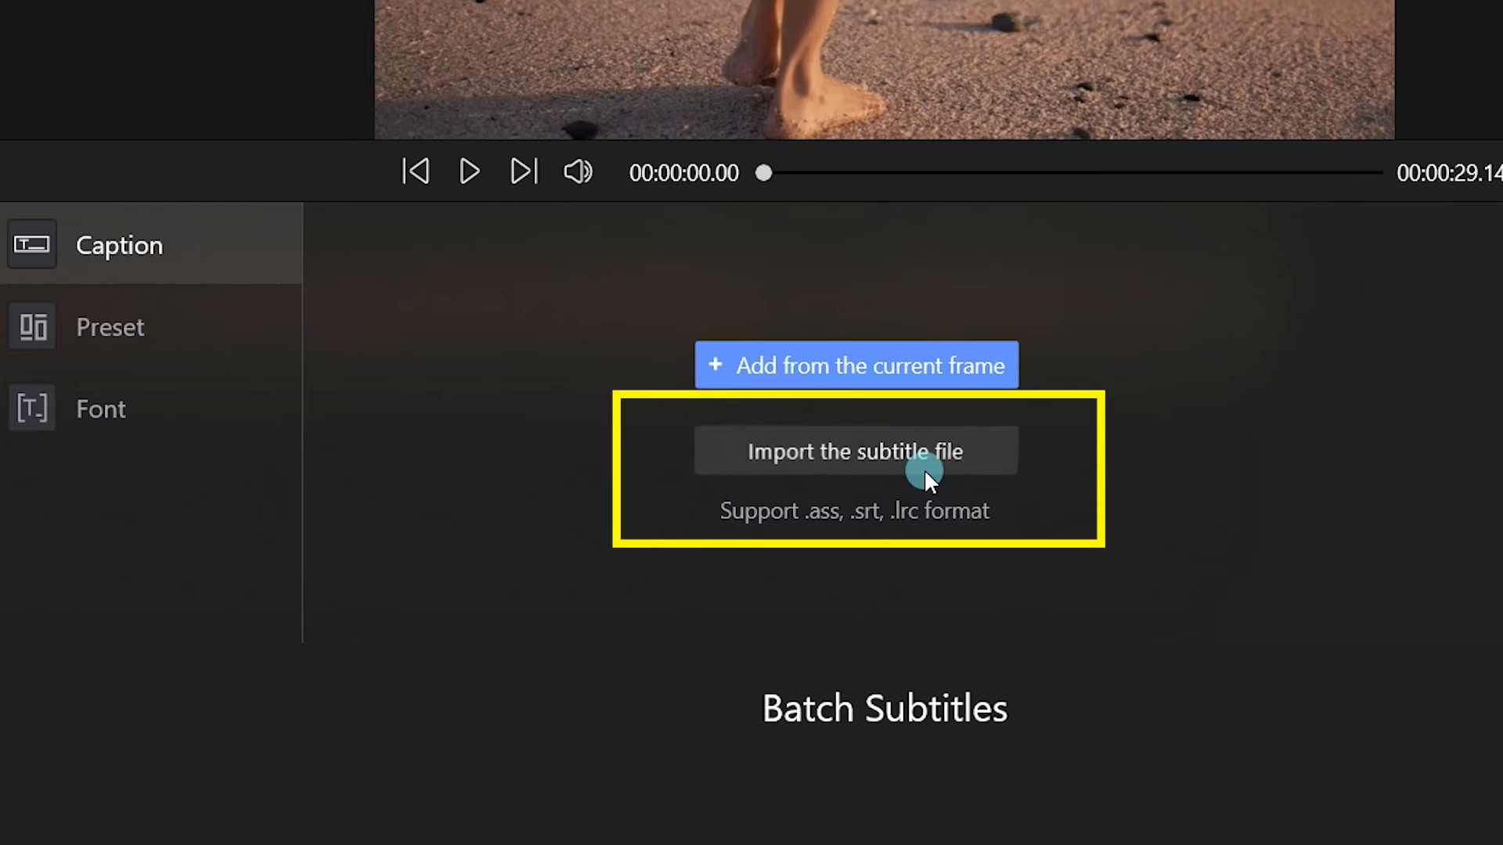
- Import the .srt file so captions starting with 'Hello everyone' fill the list
{"action": "left_click", "coordinate": [854, 451]}
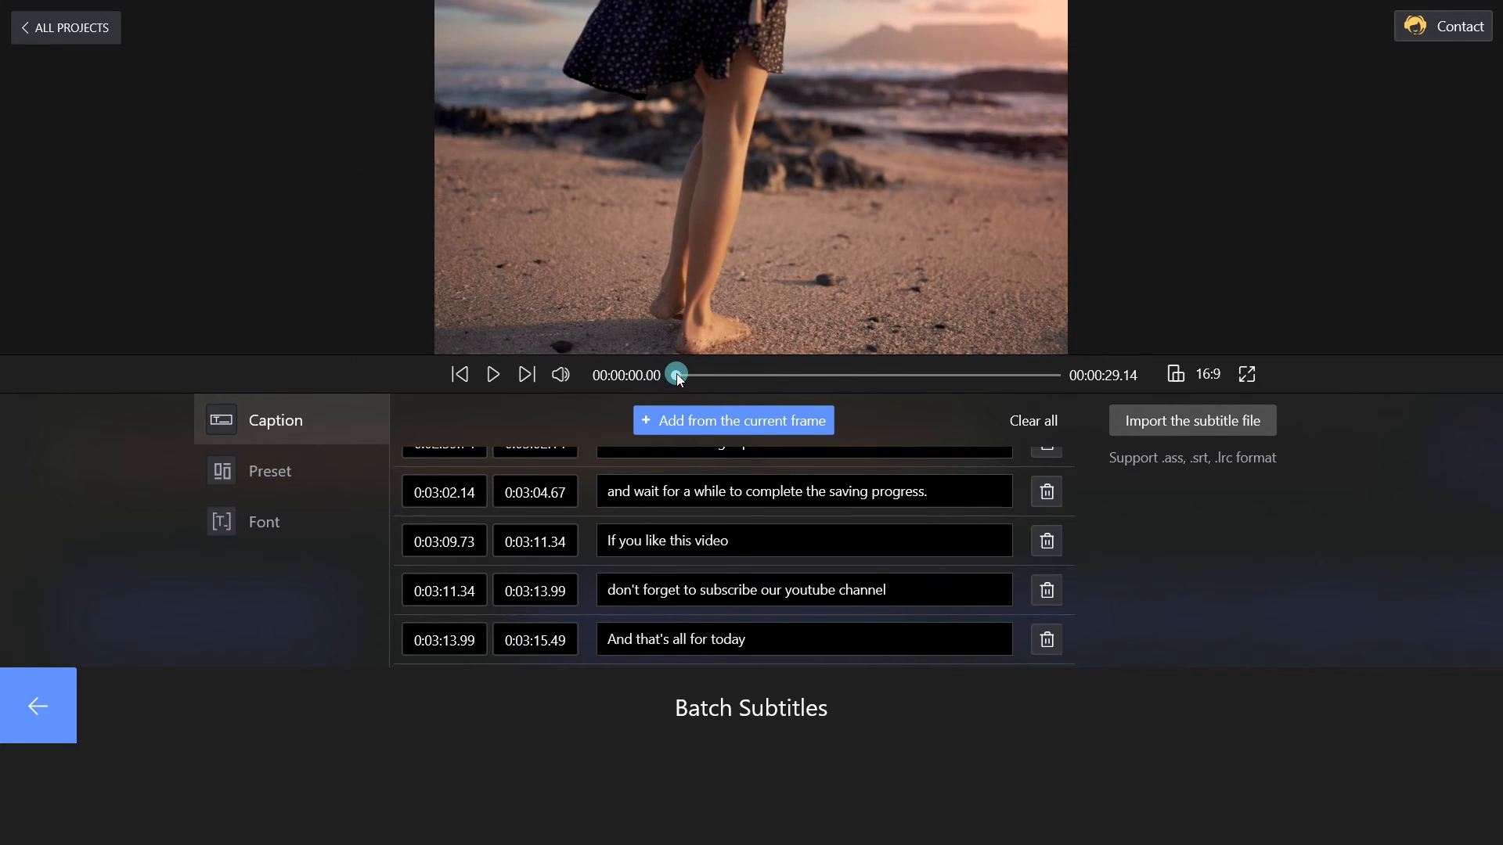
{"action": "left_click_drag", "start_coordinate": [676, 374], "coordinate": [697, 374]}
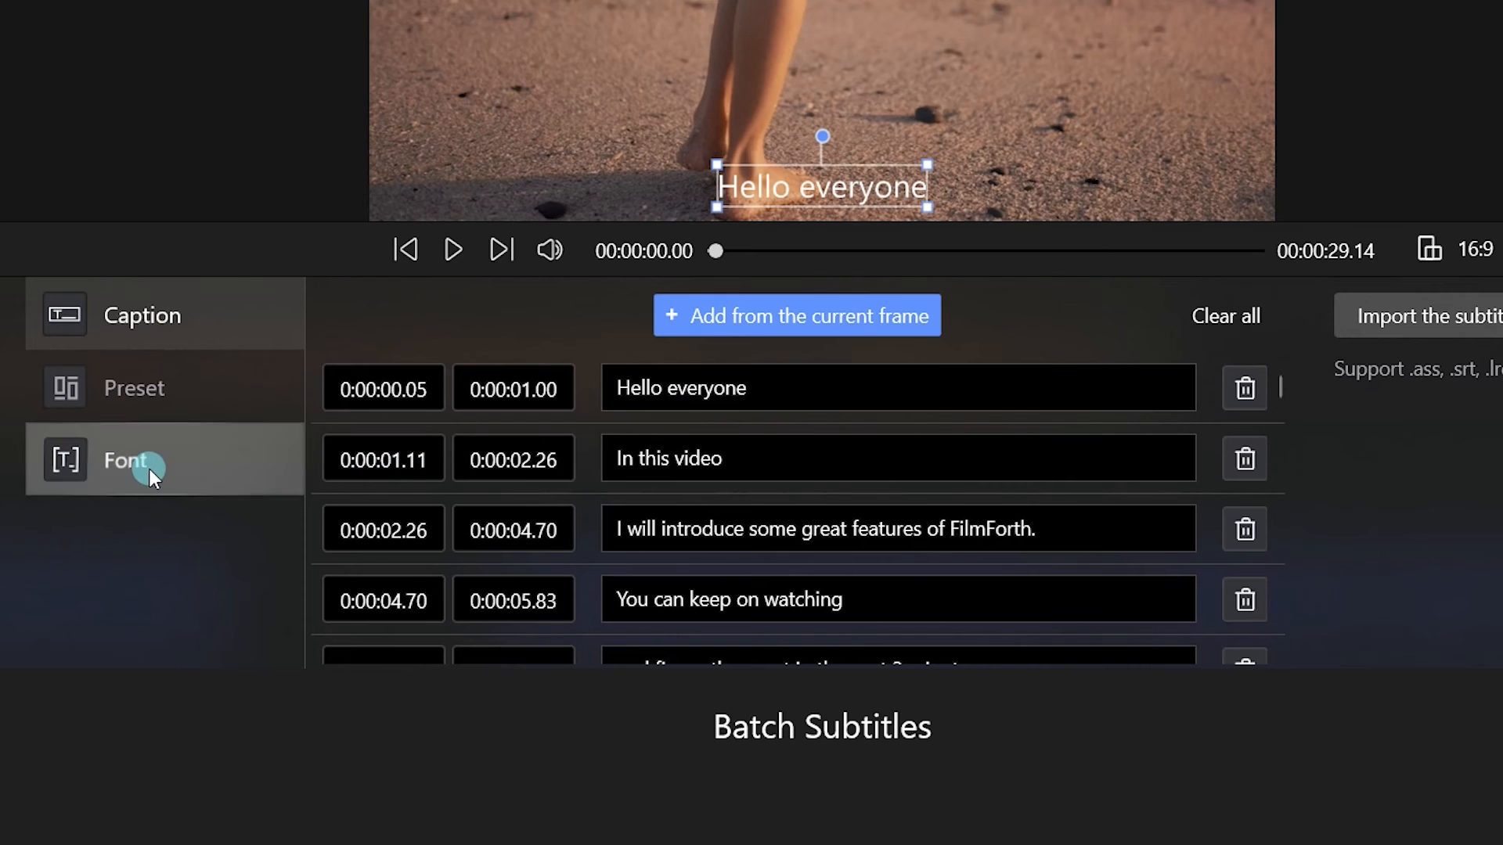
- View the subtitle font settings, then save the video at 1080P and 30 fps
{"action": "left_click", "coordinate": [124, 461]}
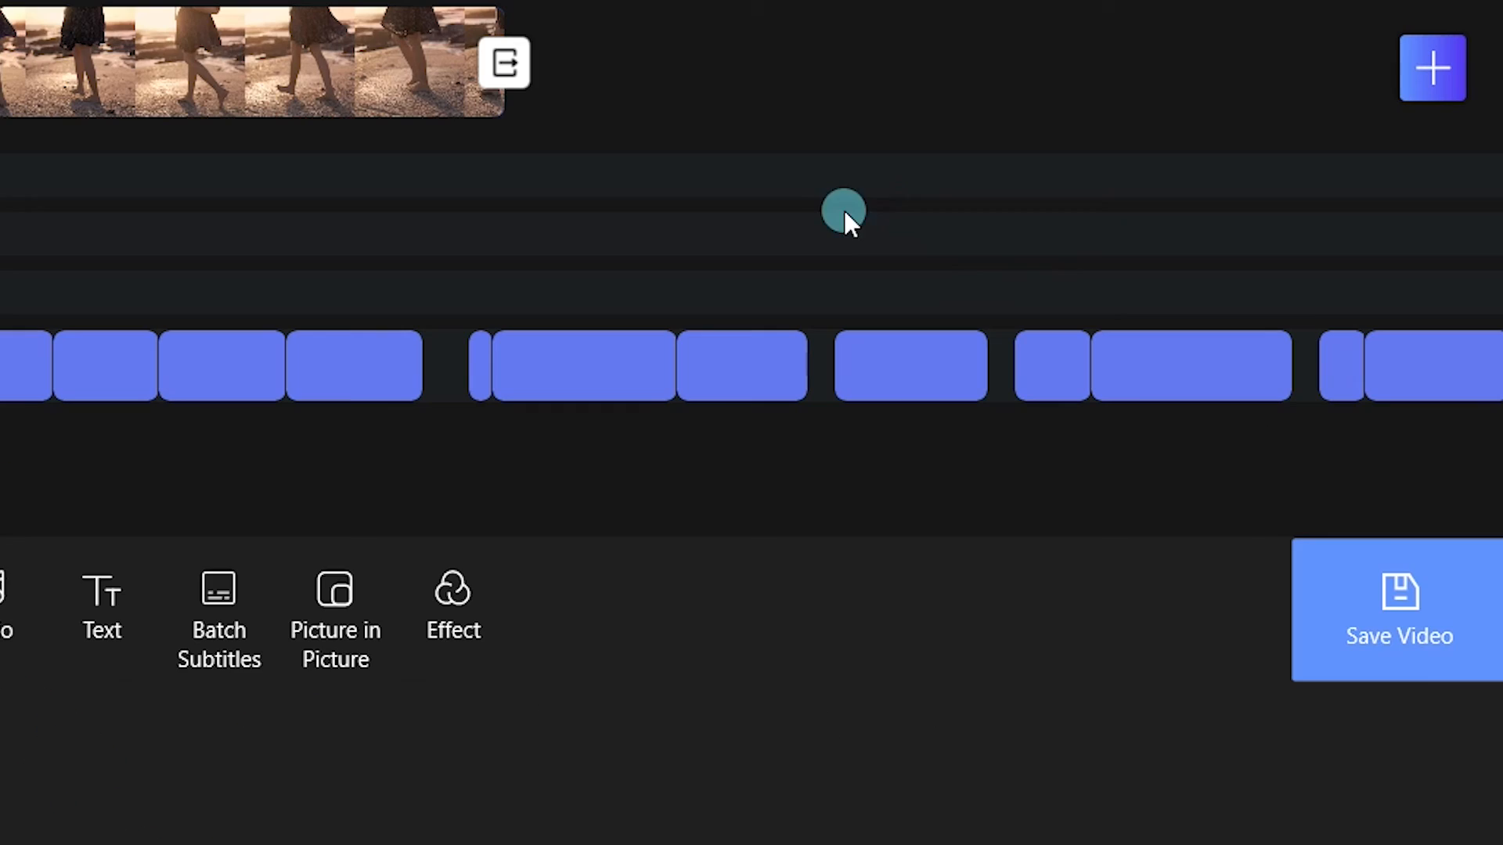
{"action": "left_click", "coordinate": [1398, 611]}
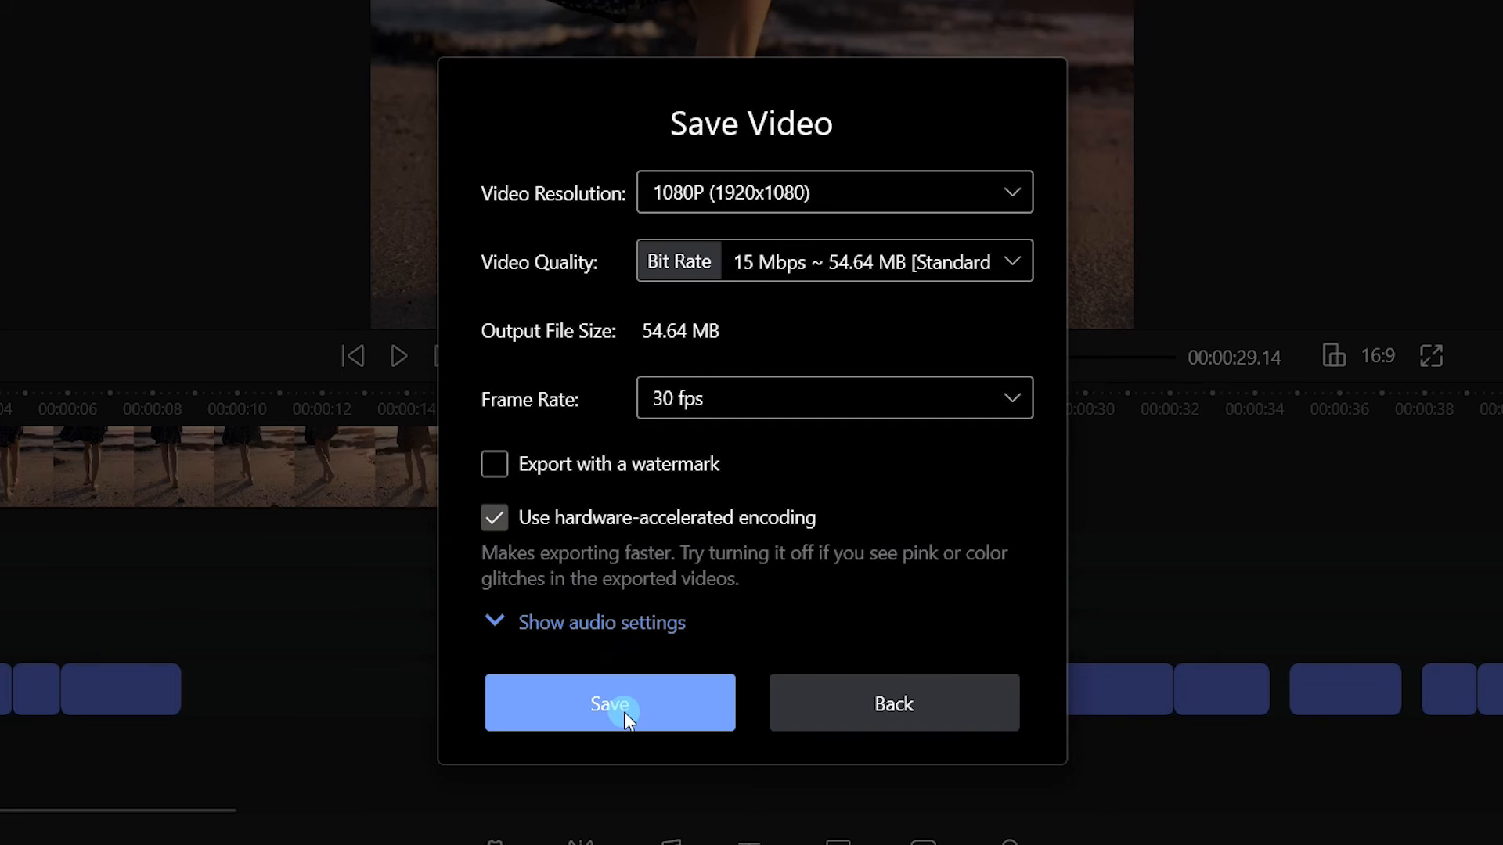
{"action": "left_click", "coordinate": [609, 701]}
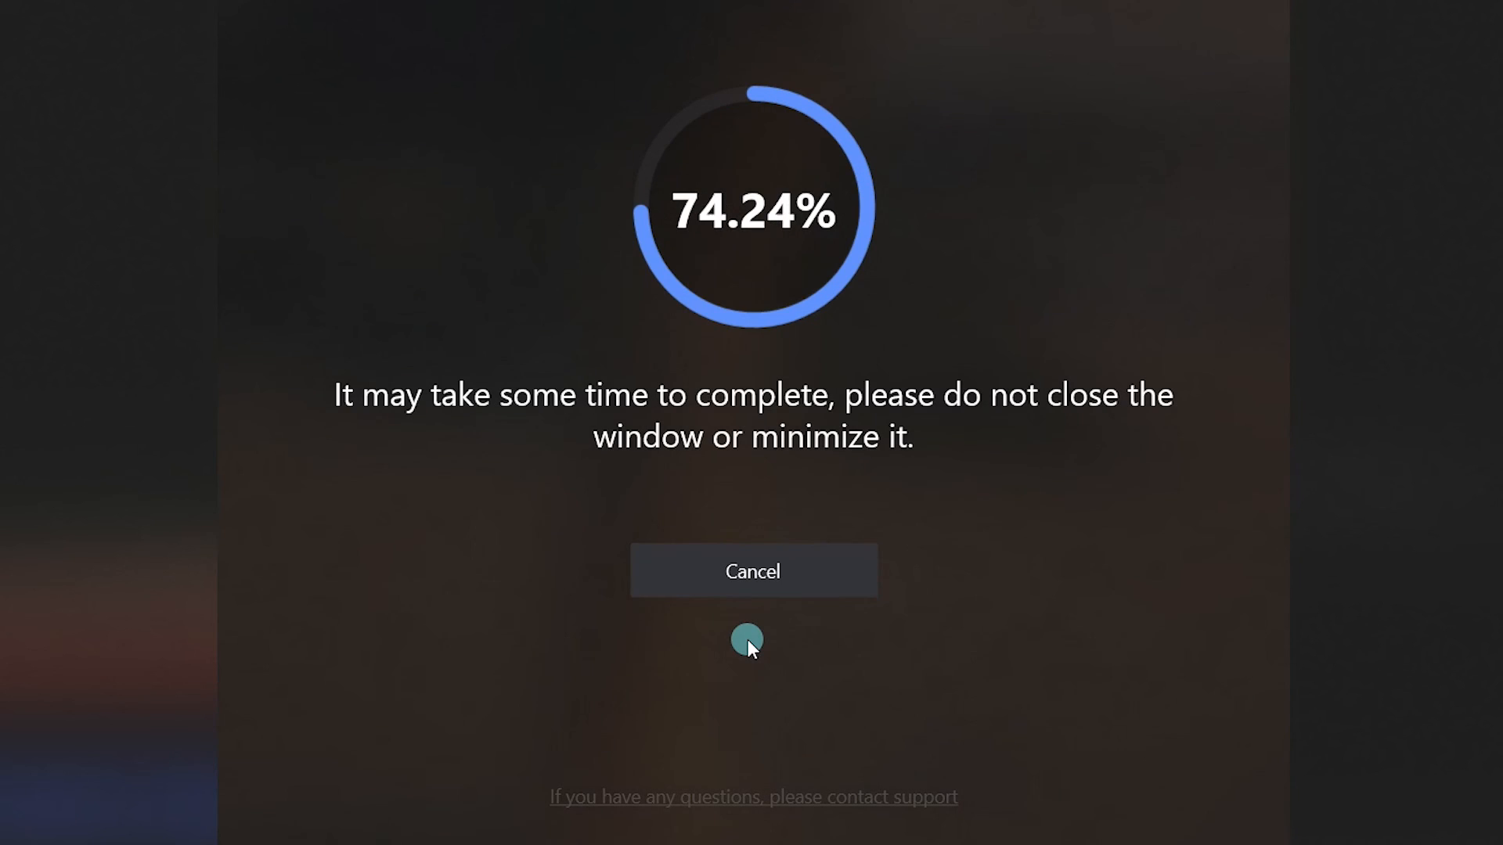